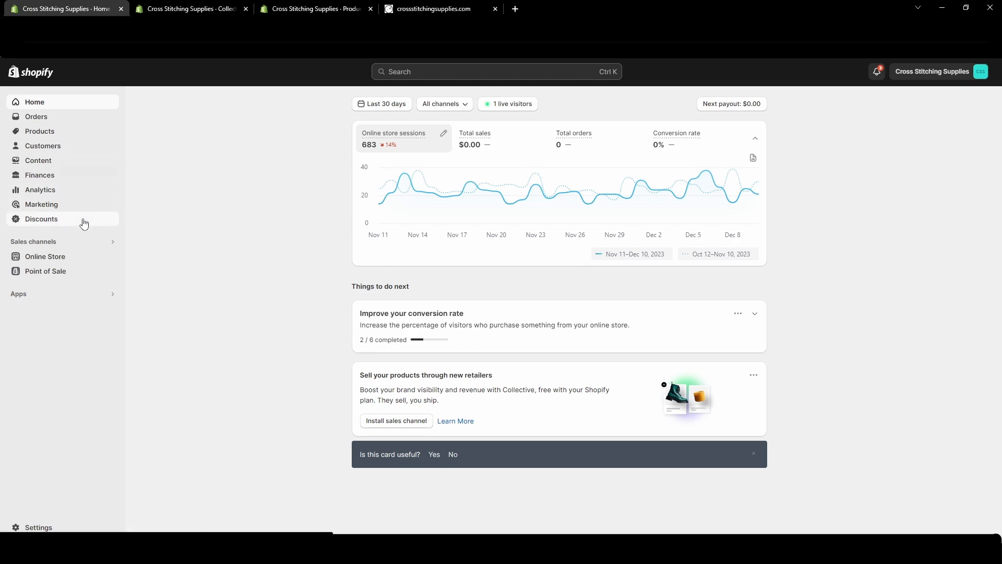
# - Open the Discounts list and start a new discount to show the discount types
pyautogui.click(41, 218)
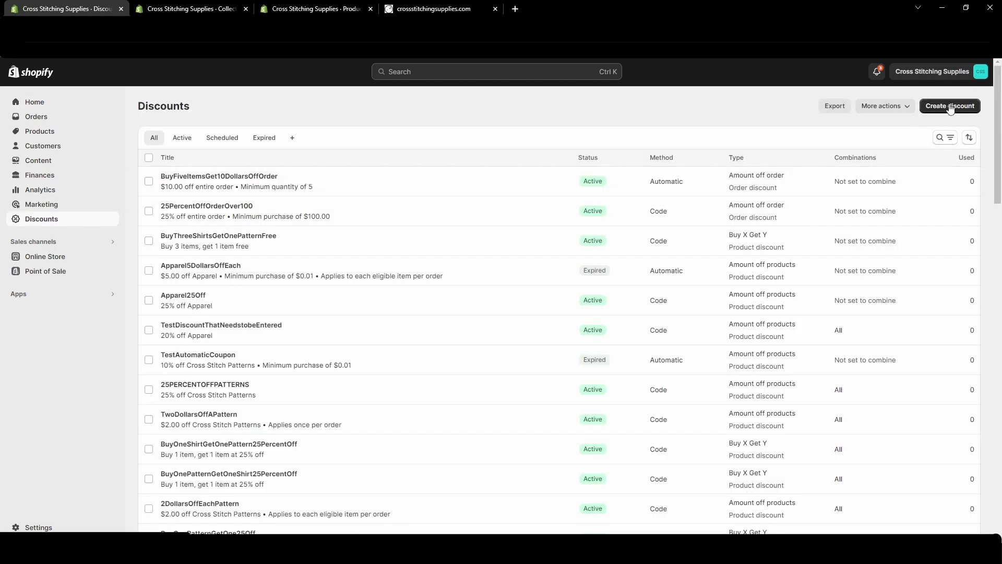
pyautogui.click(950, 105)
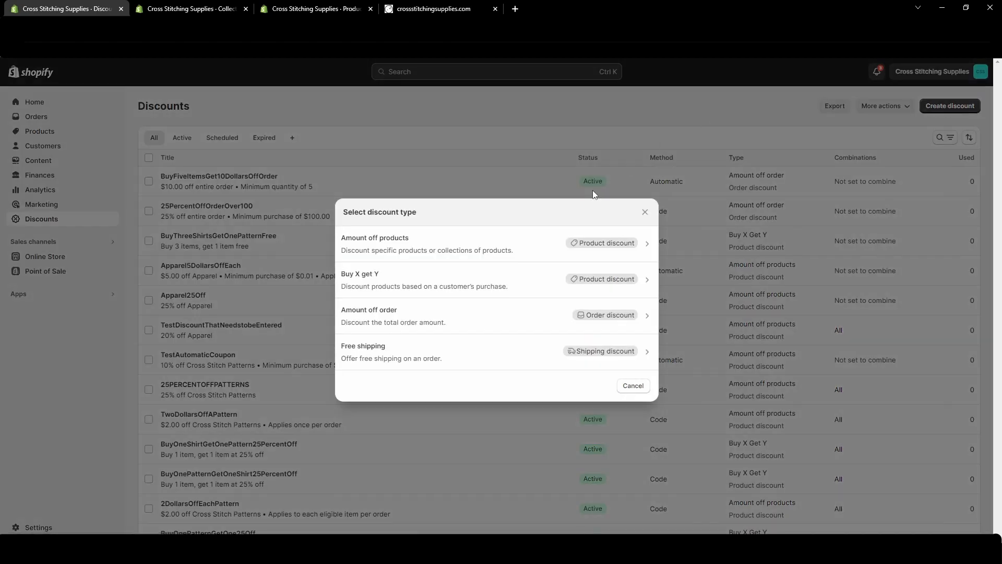
pyautogui.moveTo(428, 368)
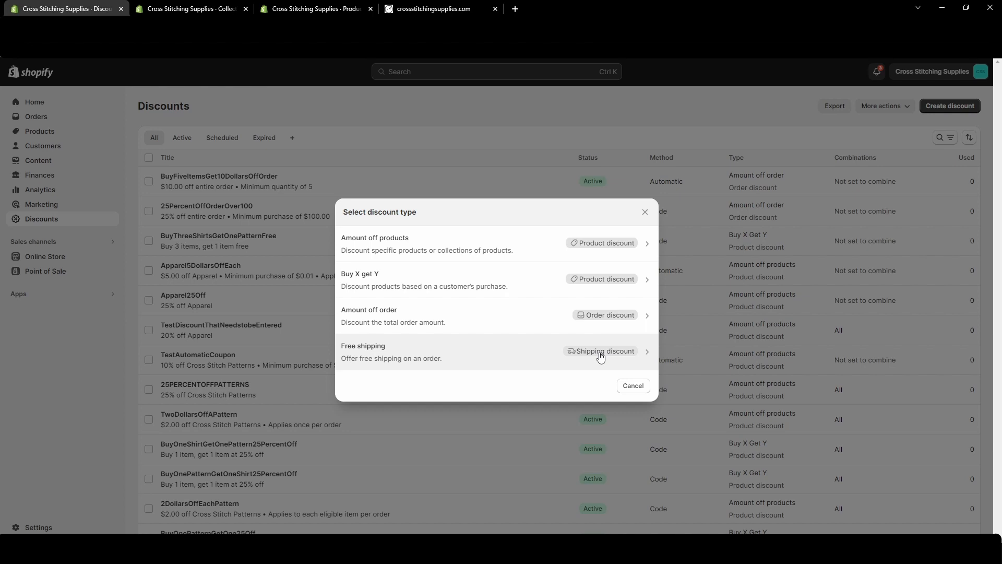
# - Choose the Free shipping discount type and focus the blank discount code field
pyautogui.click(390, 352)
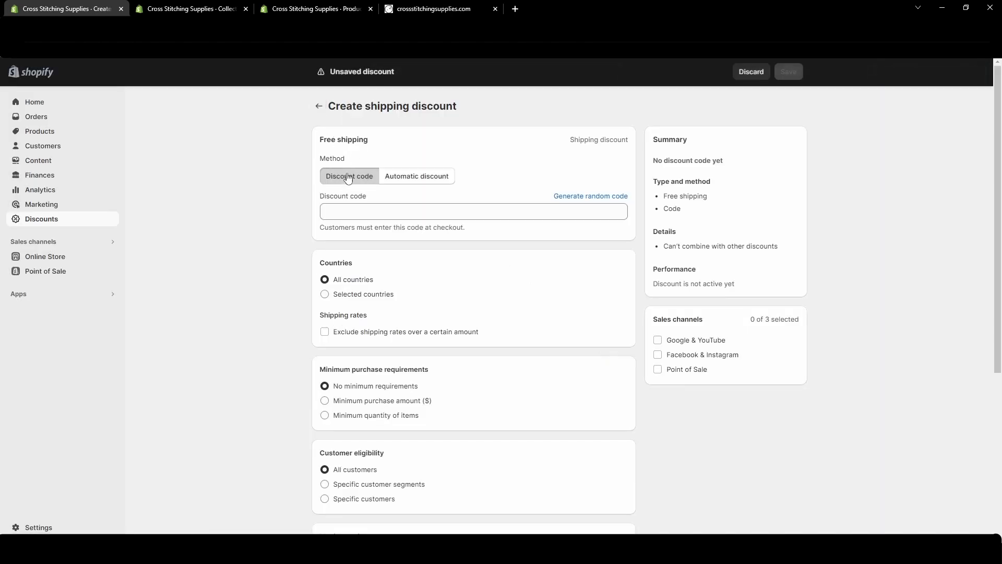
pyautogui.moveTo(339, 178)
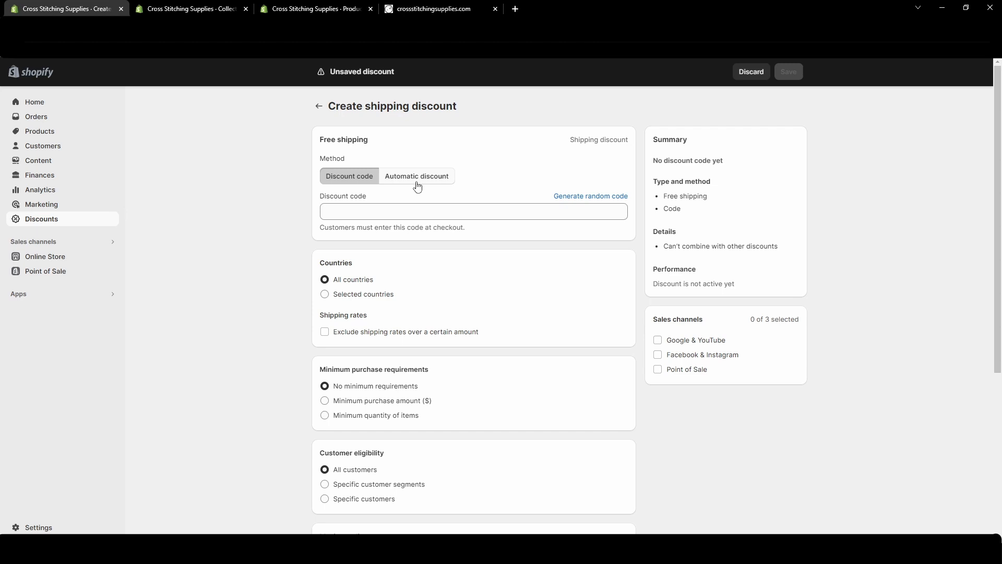
pyautogui.click(473, 211)
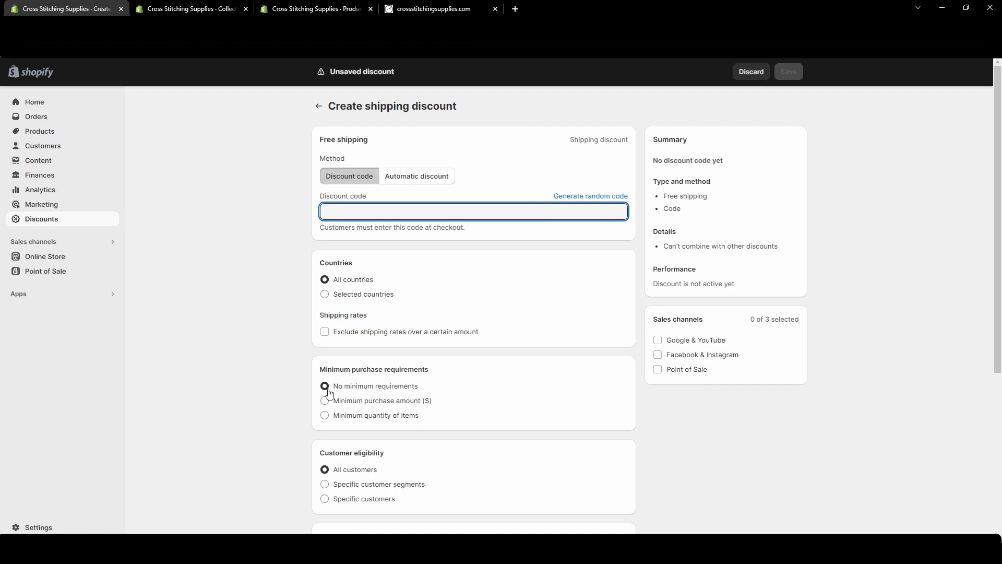
pyautogui.moveTo(475, 395)
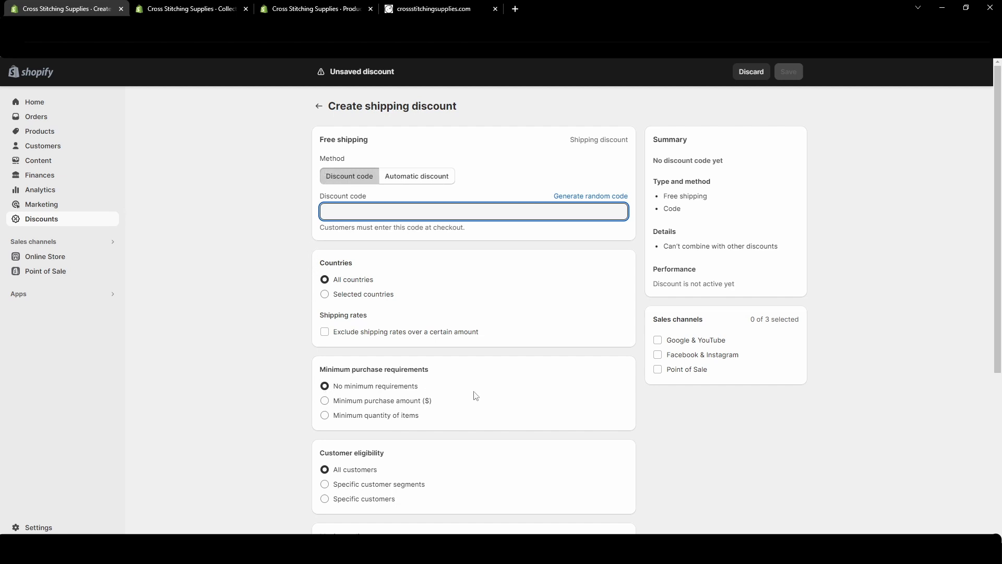
pyautogui.moveTo(416, 349)
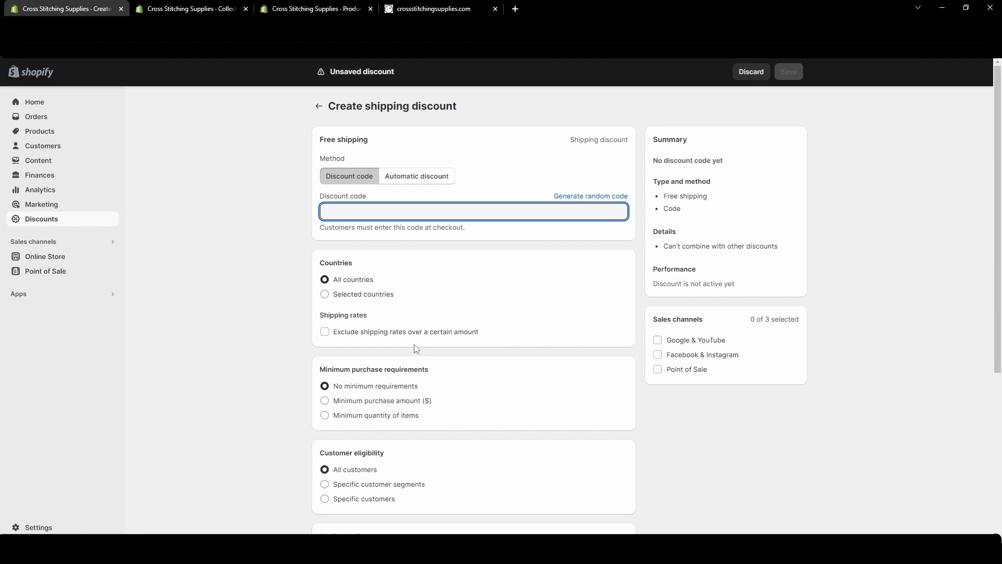
pyautogui.moveTo(401, 388)
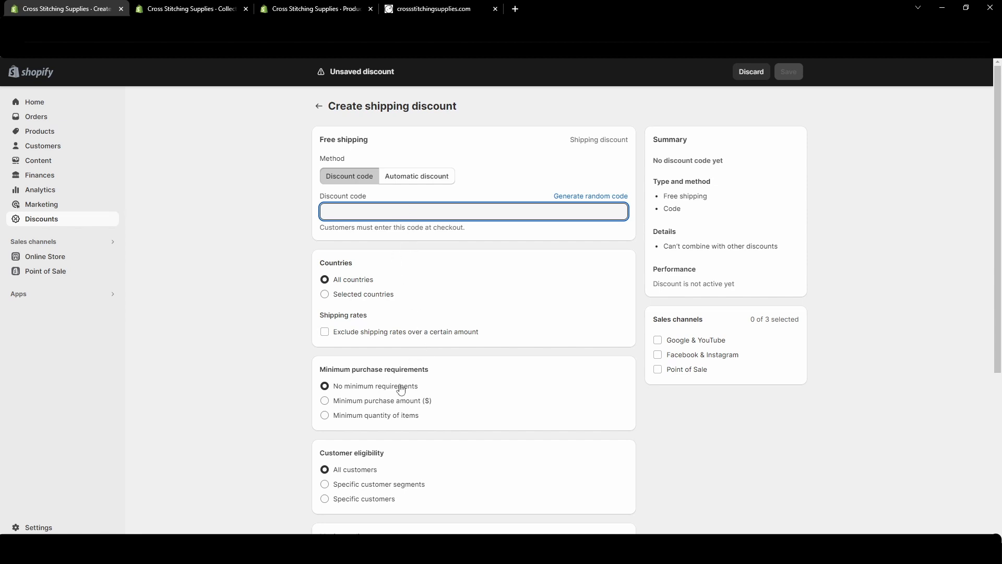
pyautogui.click(473, 211)
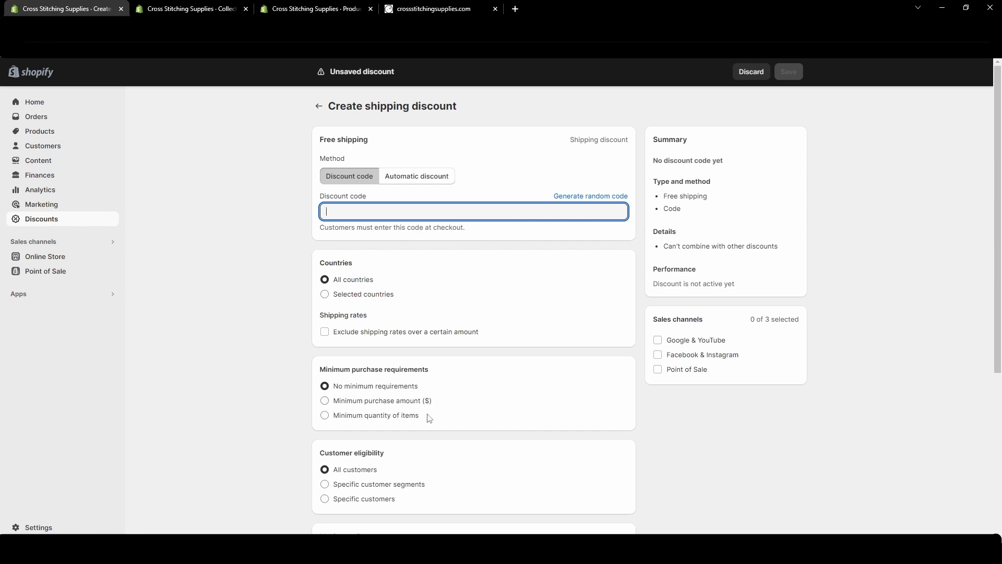
pyautogui.moveTo(356, 425)
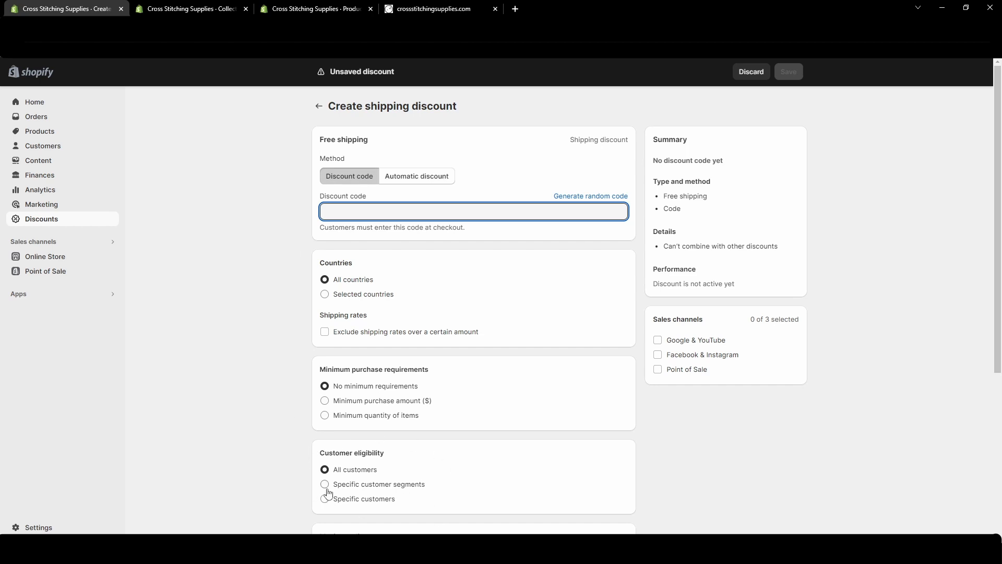
pyautogui.moveTo(403, 491)
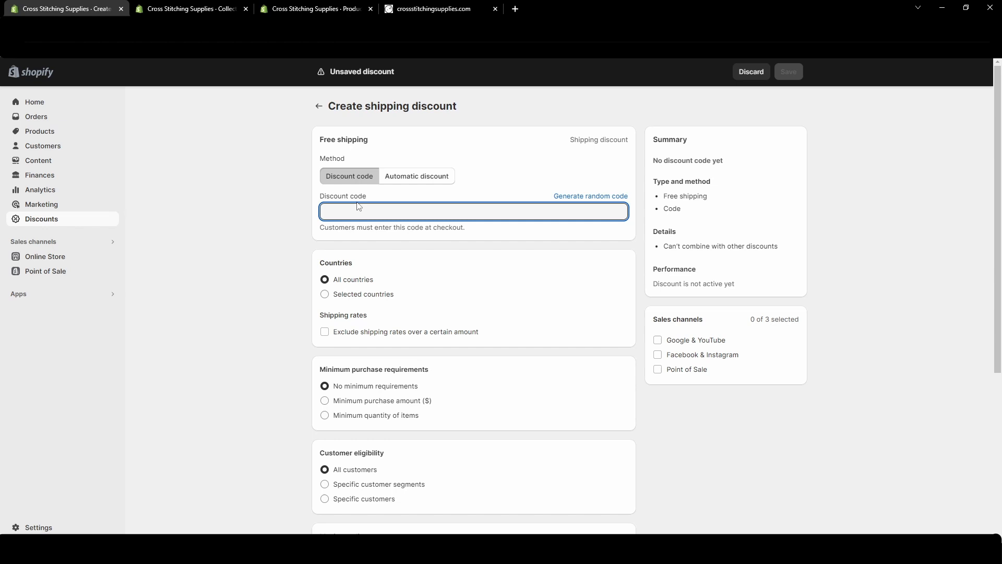
pyautogui.moveTo(362, 206)
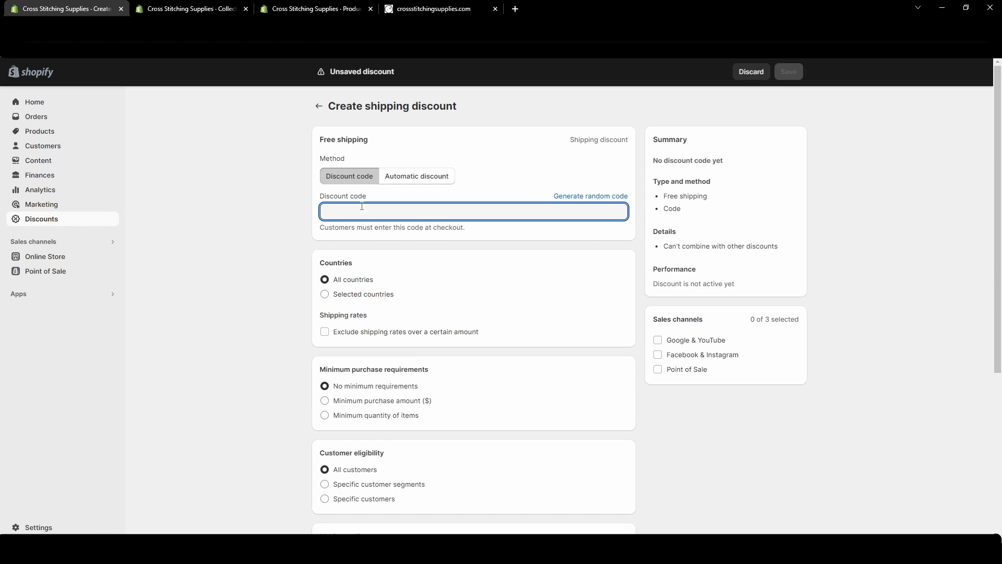
# - Enter FREESHIPPINGONORDERSOVER10 as the discount code
pyautogui.write('FREESHIPPING')
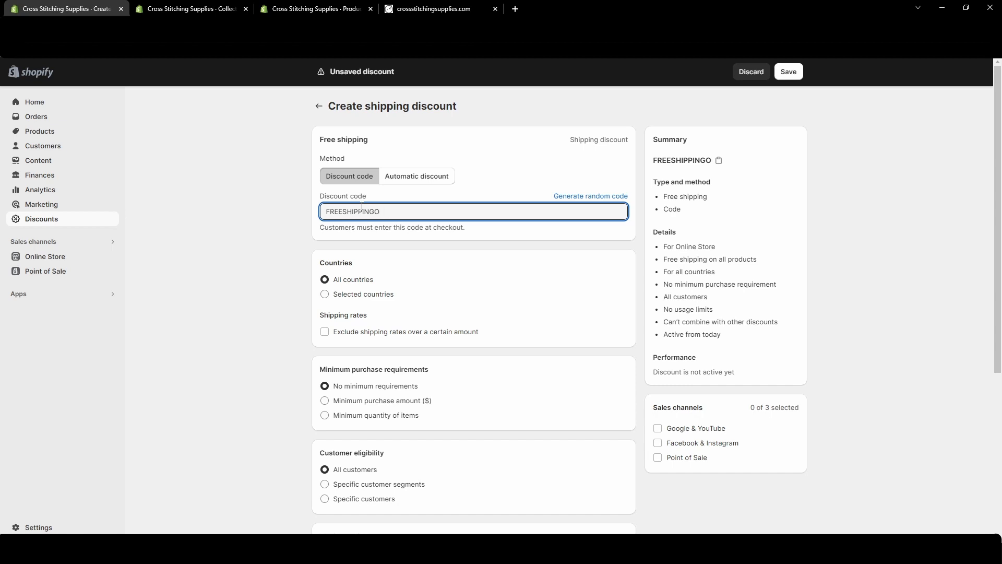
pyautogui.write('ONORDERSOVER')
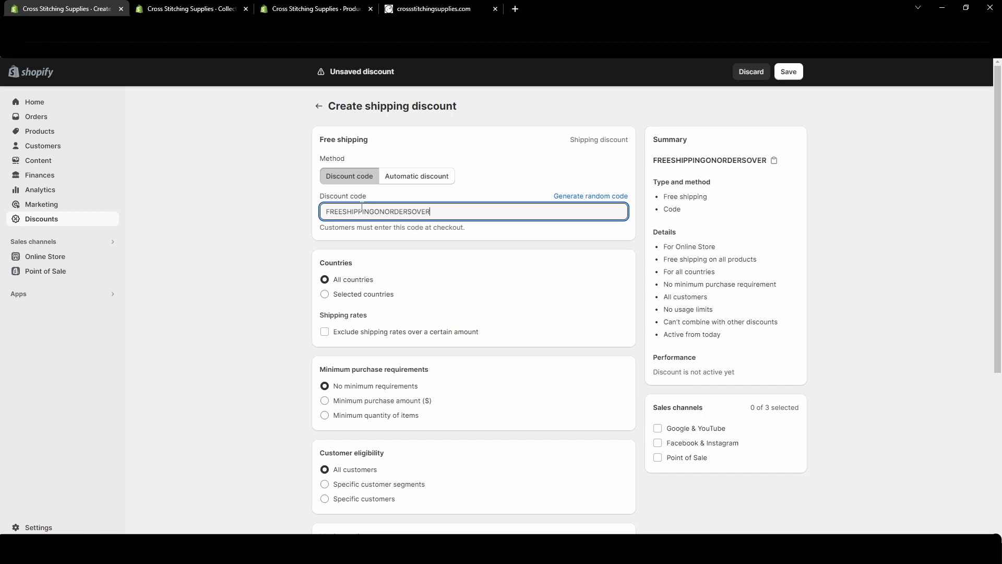
pyautogui.write('10')
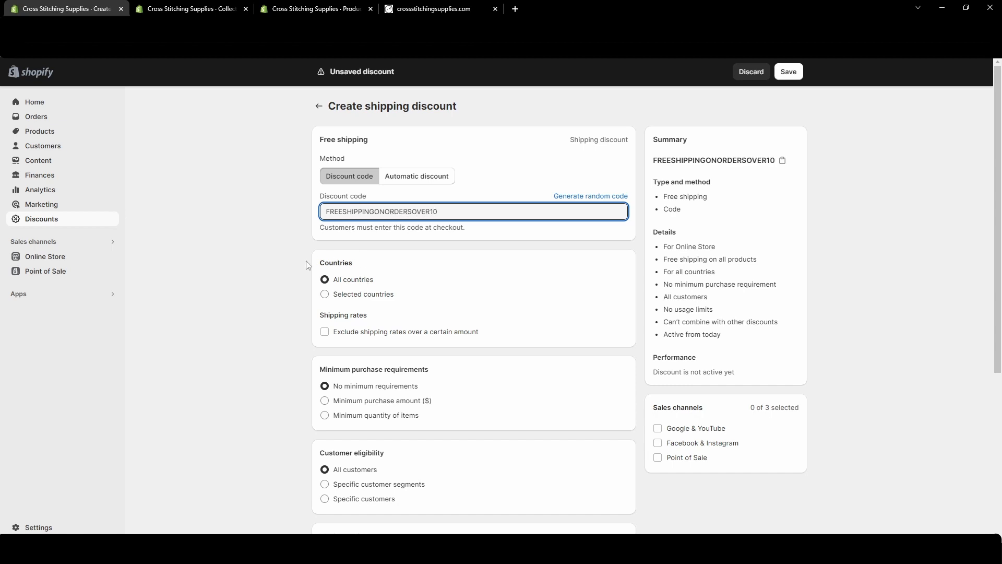
pyautogui.moveTo(377, 310)
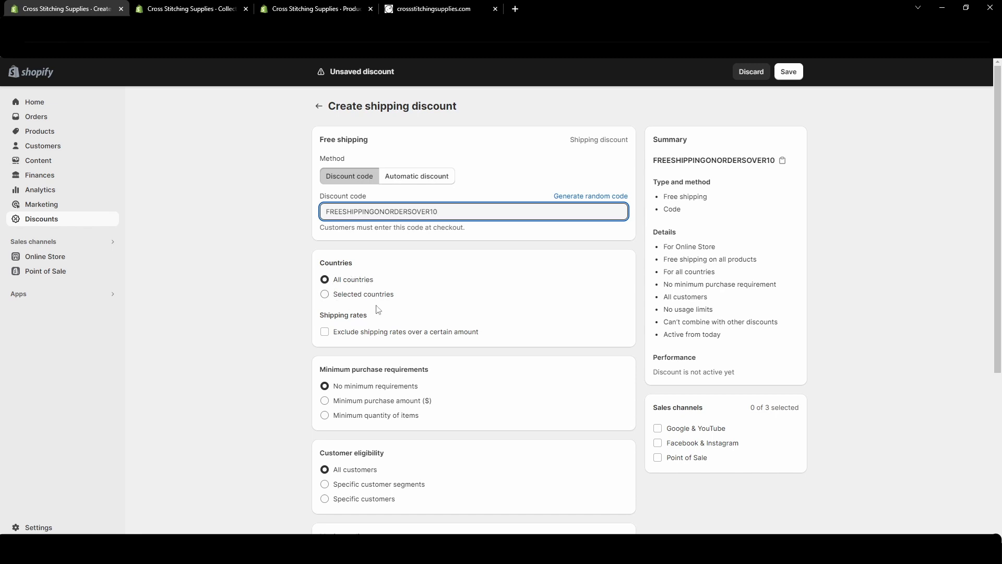
pyautogui.moveTo(388, 303)
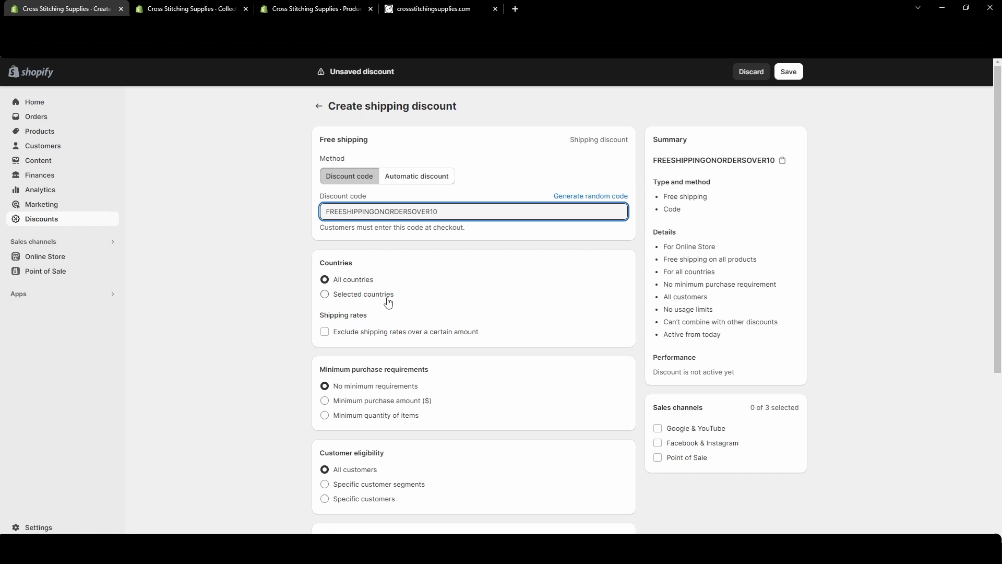
pyautogui.moveTo(384, 296)
pyautogui.write('united')
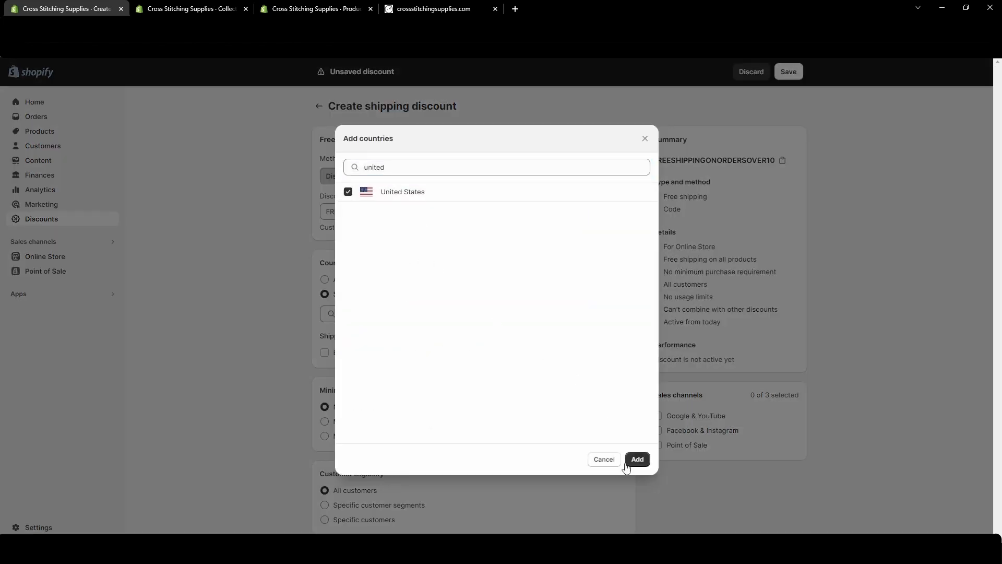
# - Add United States as the eligible country and enable excluding shipping rates over an amount
pyautogui.click(637, 459)
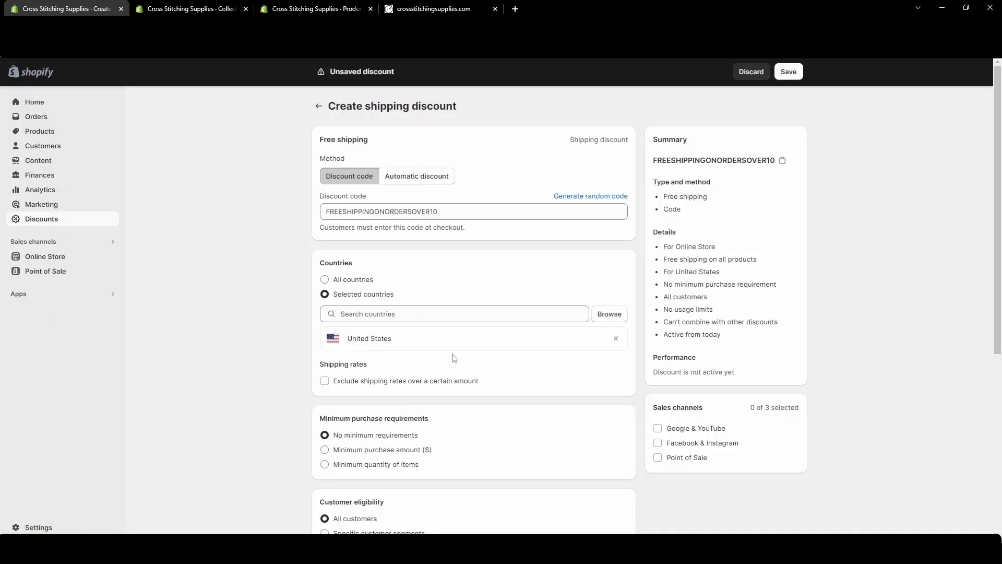
pyautogui.moveTo(436, 390)
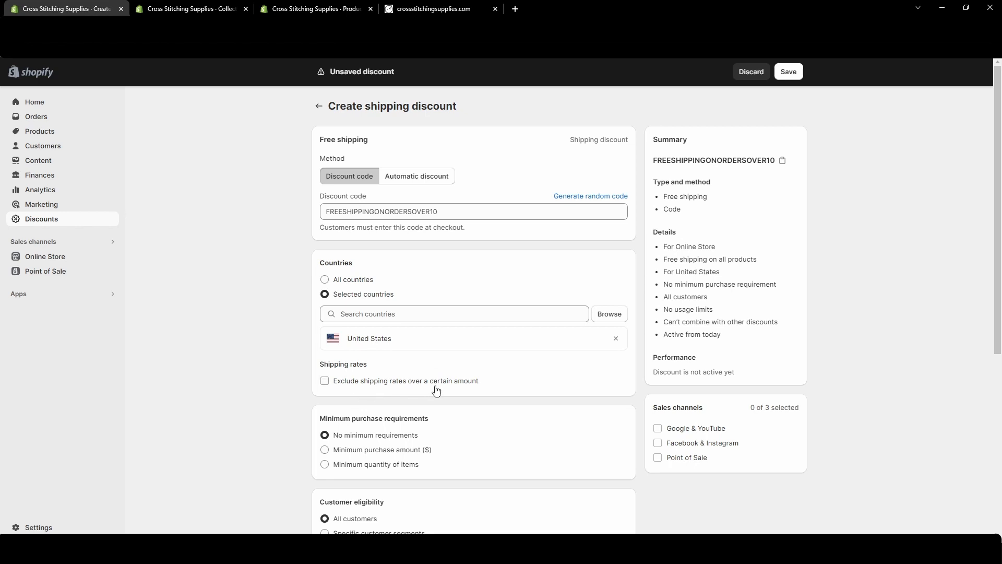
pyautogui.click(325, 382)
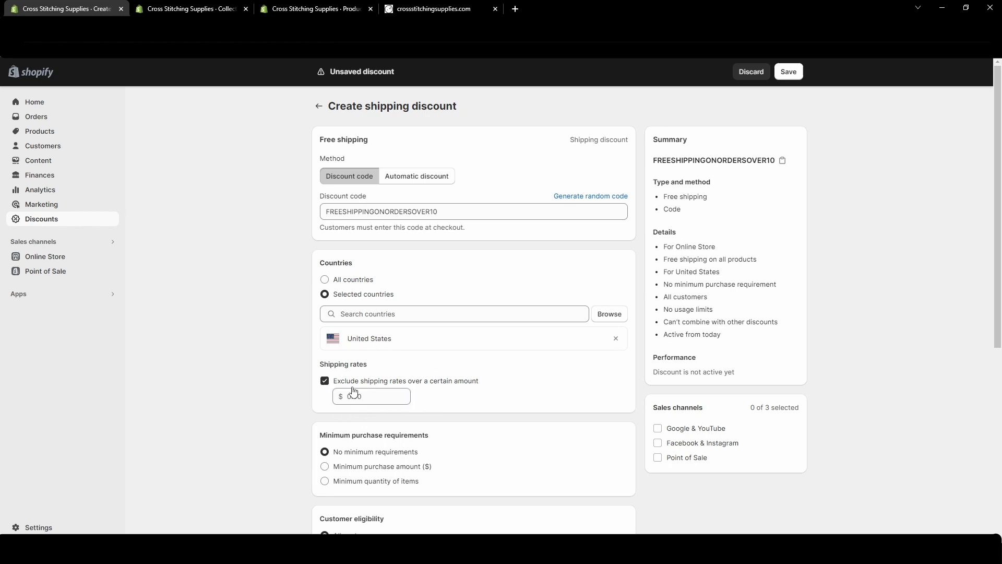
pyautogui.click(371, 397)
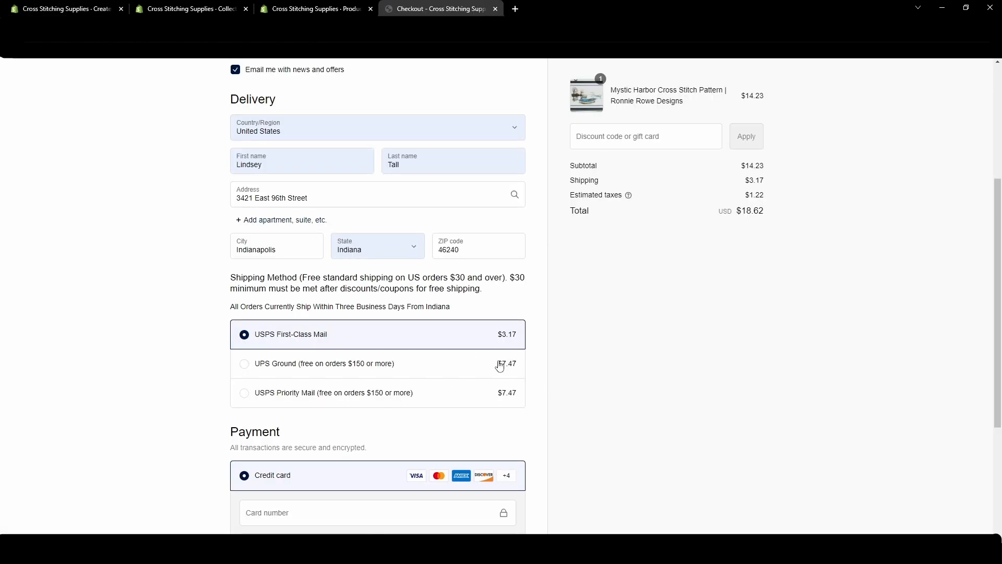
pyautogui.moveTo(504, 376)
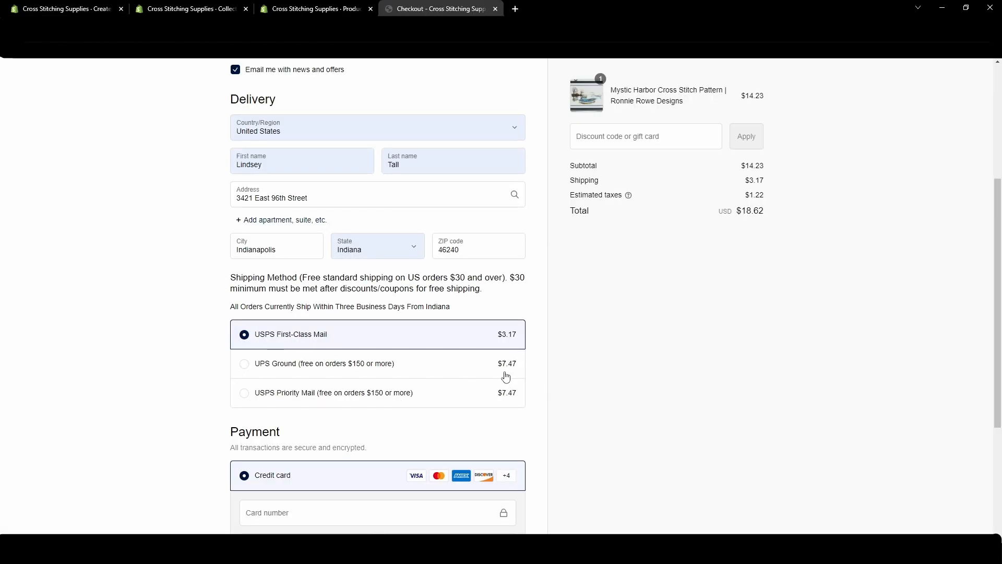
pyautogui.moveTo(529, 404)
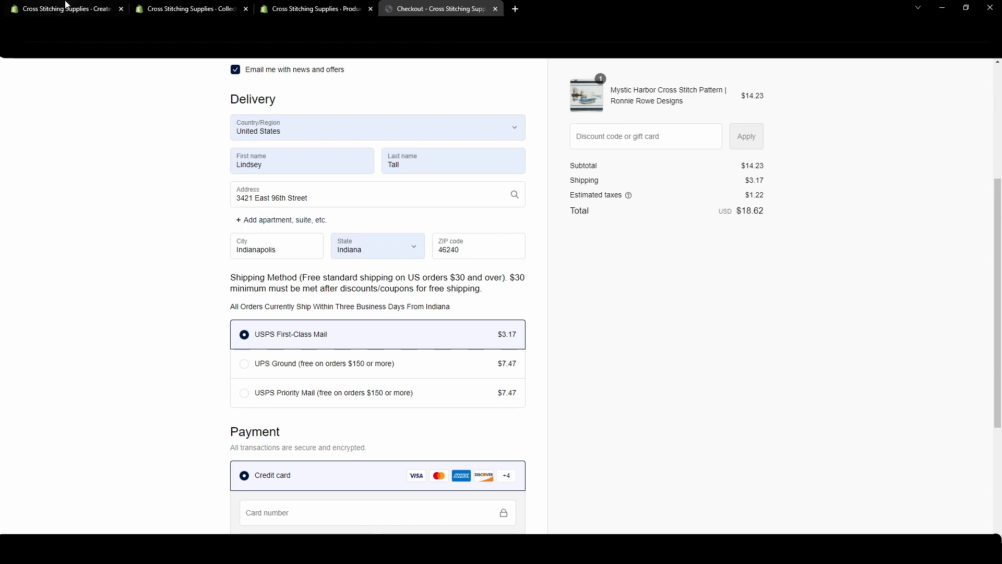
# - Require a $10.00 minimum purchase amount on the free-shipping discount
pyautogui.click(64, 9)
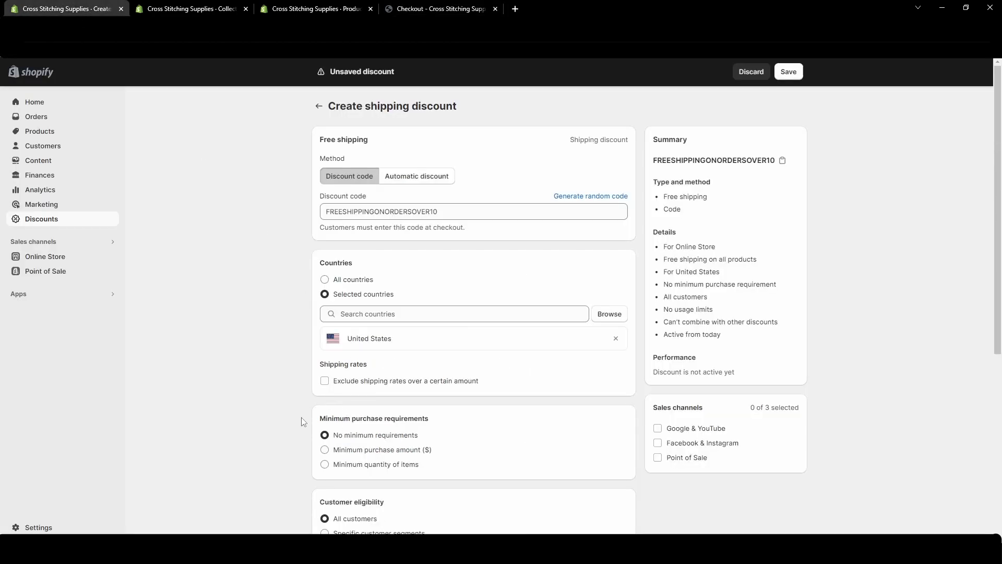
pyautogui.scroll(-3)
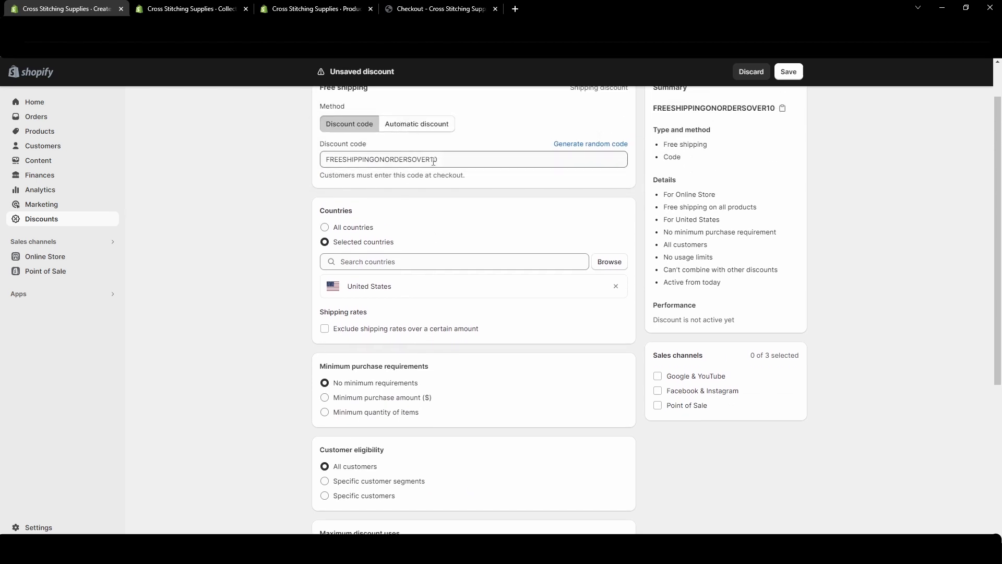
pyautogui.scroll(-3)
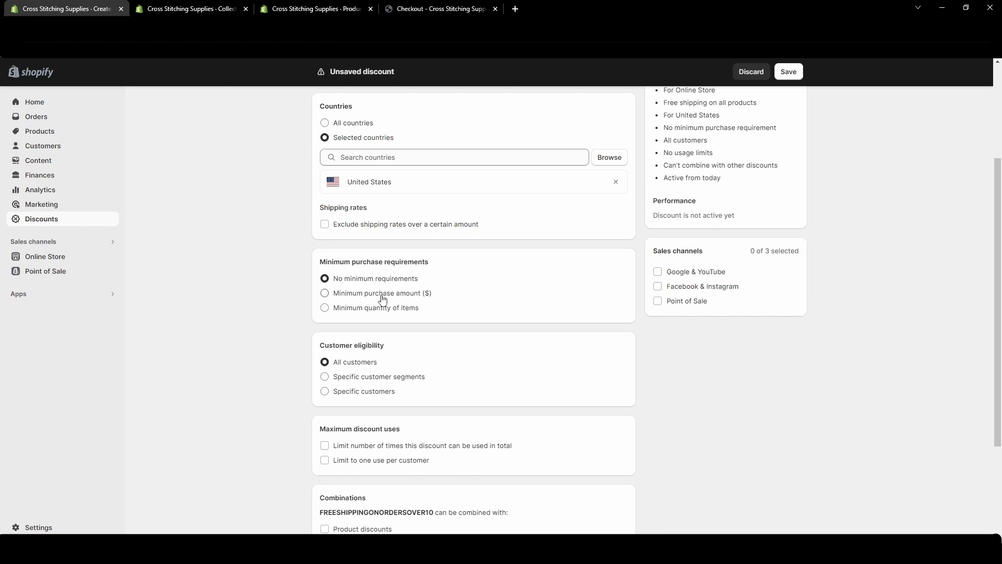
pyautogui.click(324, 293)
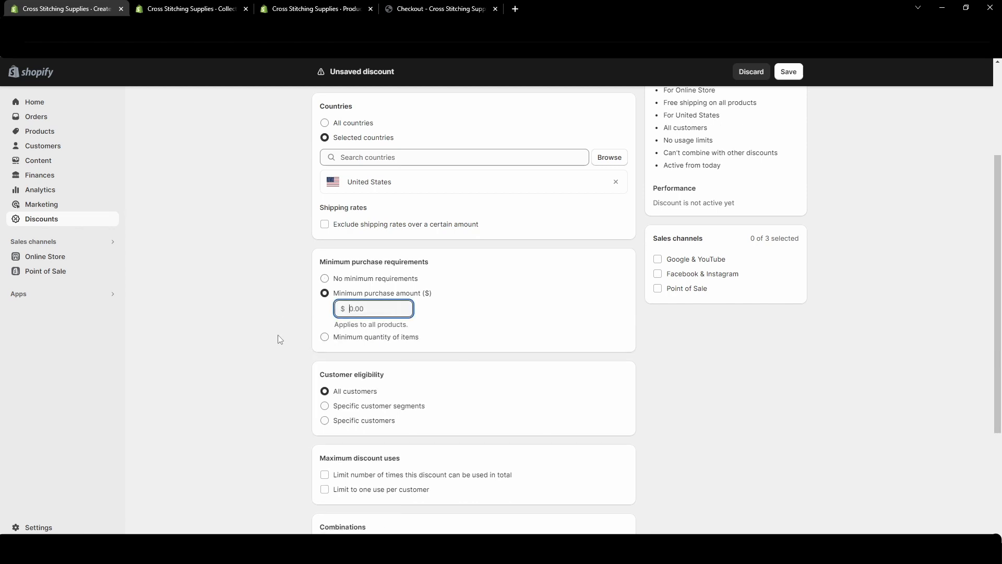
pyautogui.write('10')
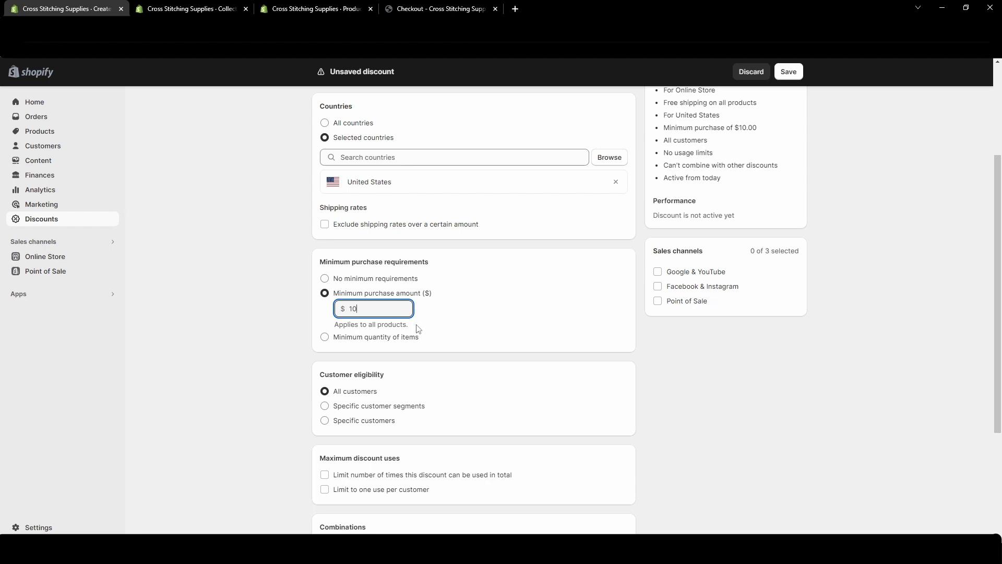
# - Turn the total usage limit on and then off again
pyautogui.scroll(-3)
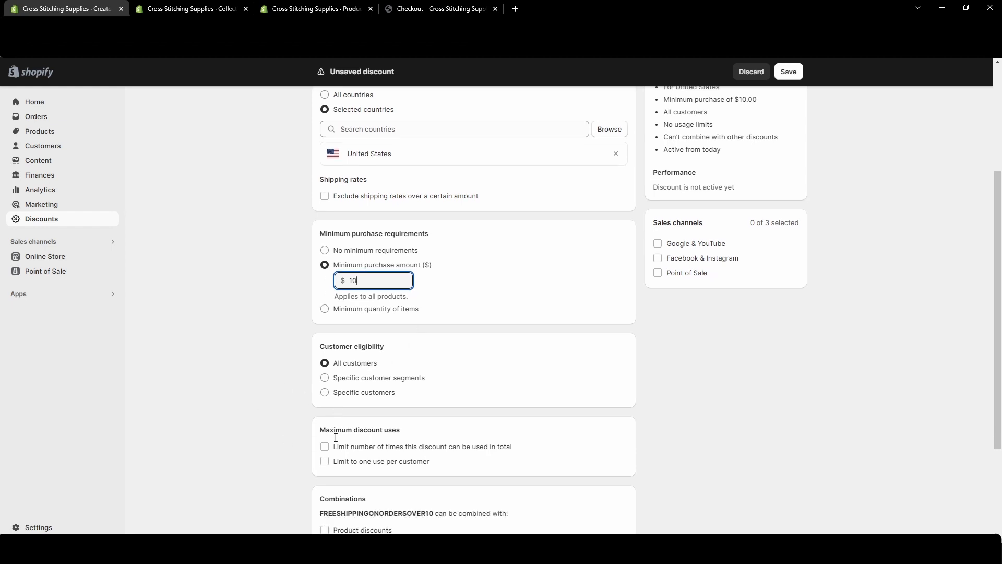
pyautogui.scroll(-3)
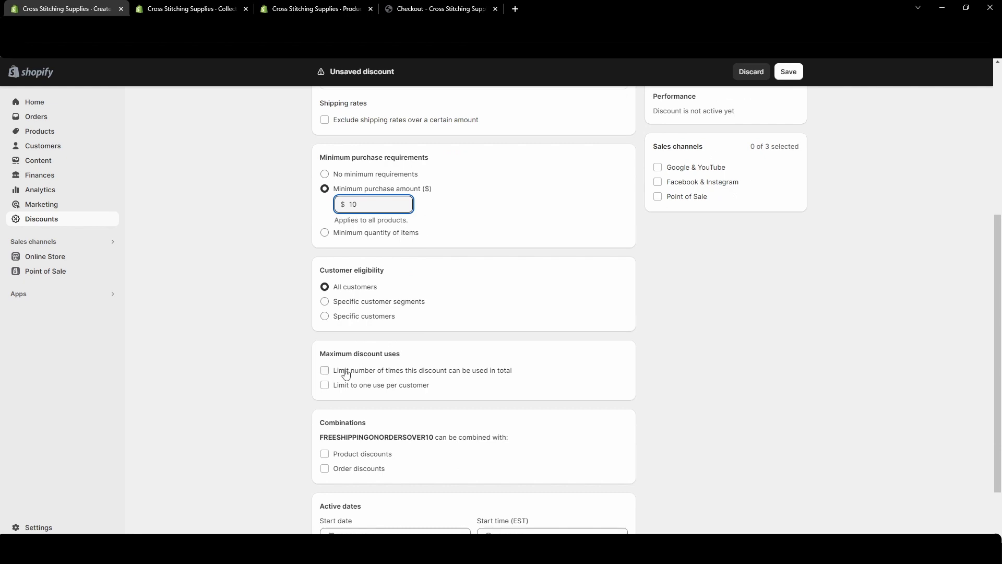
pyautogui.click(325, 371)
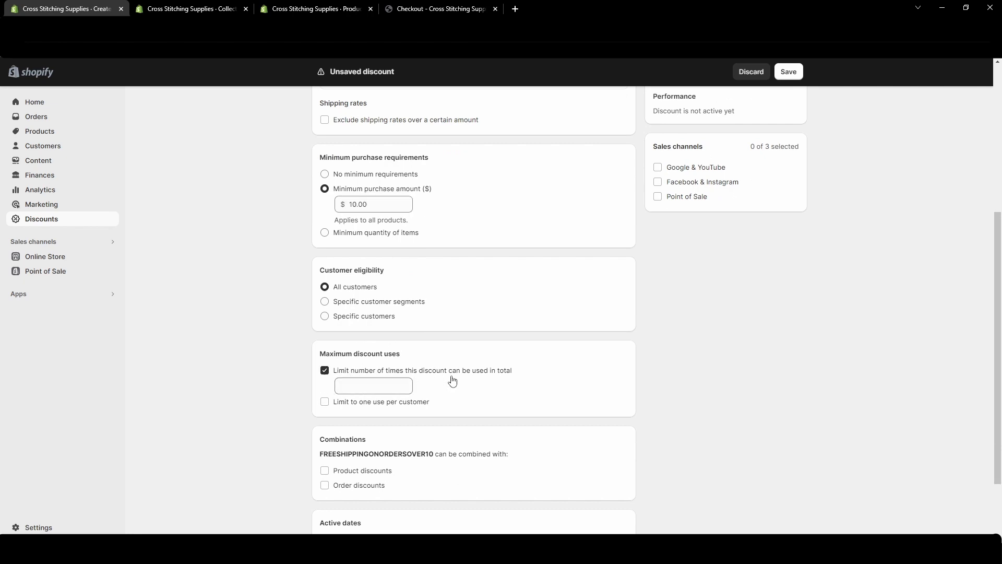
pyautogui.moveTo(481, 392)
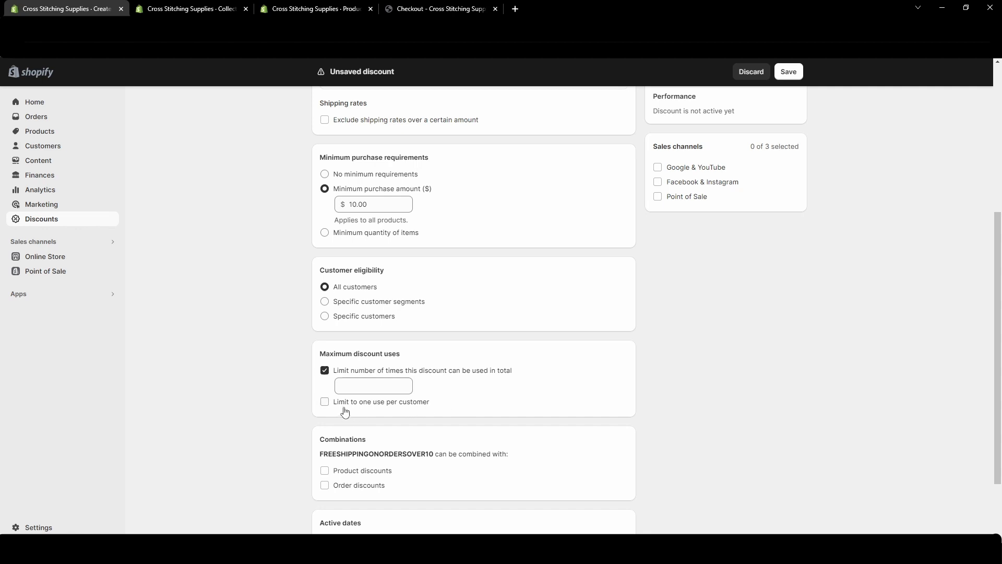
pyautogui.moveTo(430, 416)
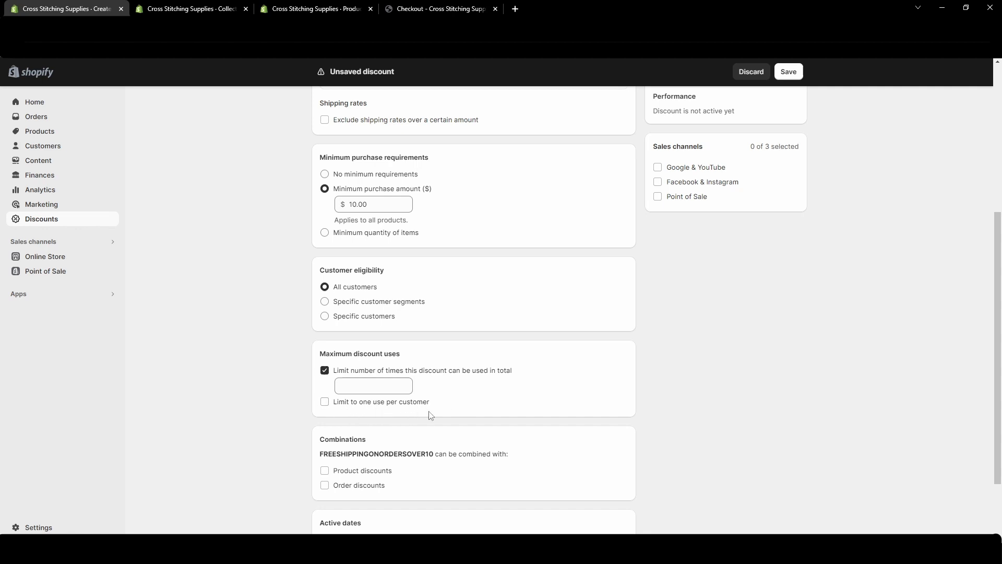
pyautogui.click(324, 402)
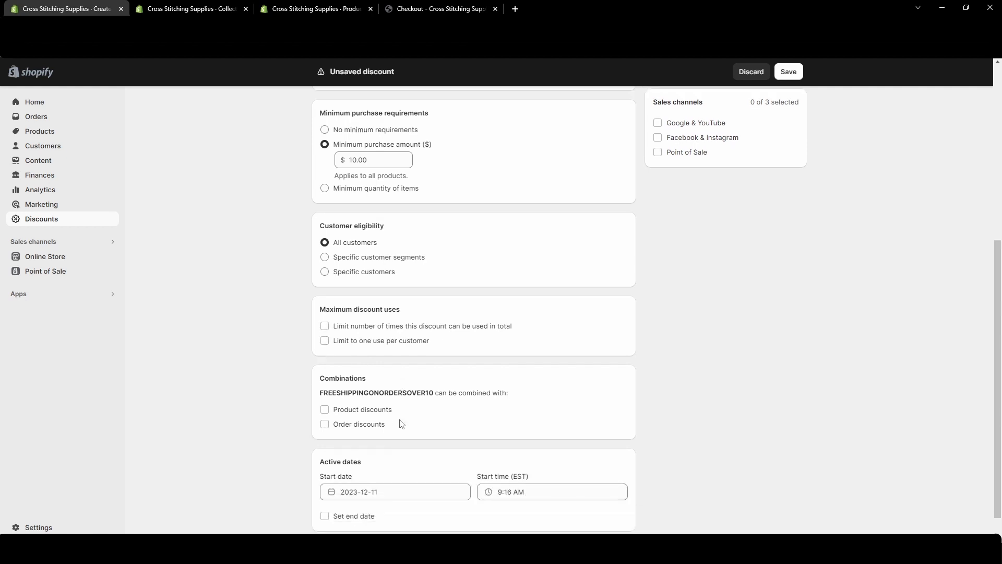
pyautogui.scroll(-3)
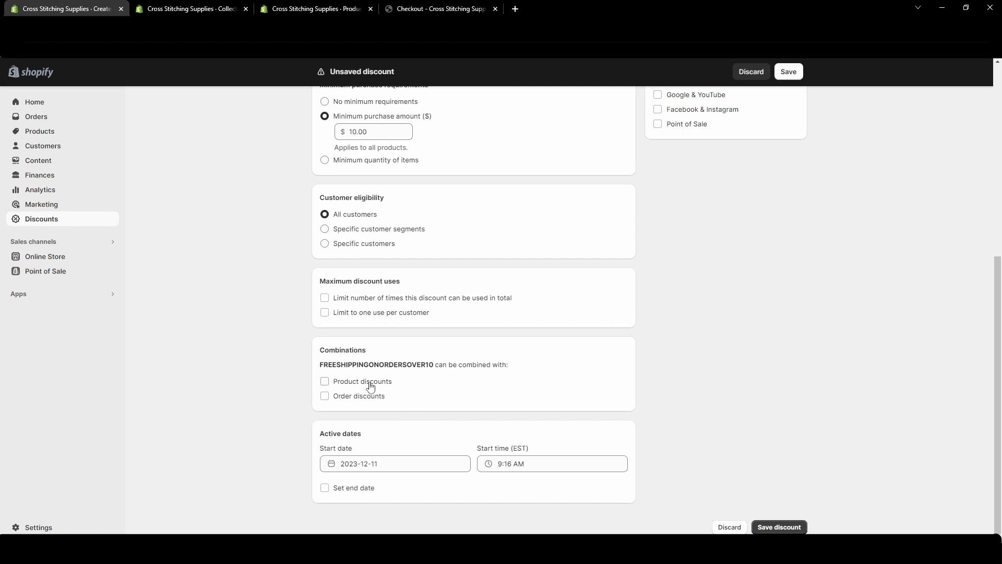
pyautogui.moveTo(381, 410)
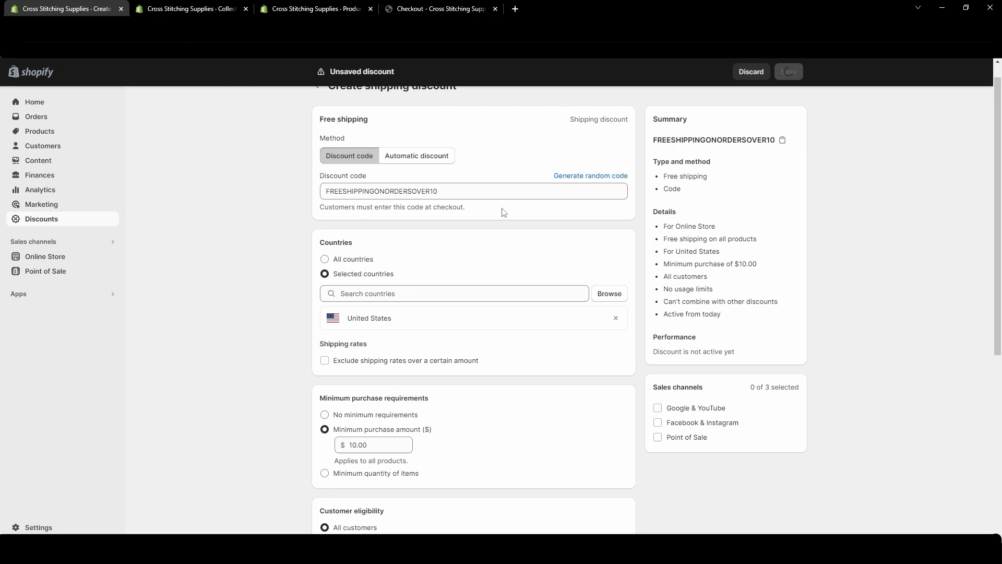
# - Apply FREESHIPPINGONORDERSOVER10 at checkout, making First-Class shipping free and the total $15.23
pyautogui.click(440, 8)
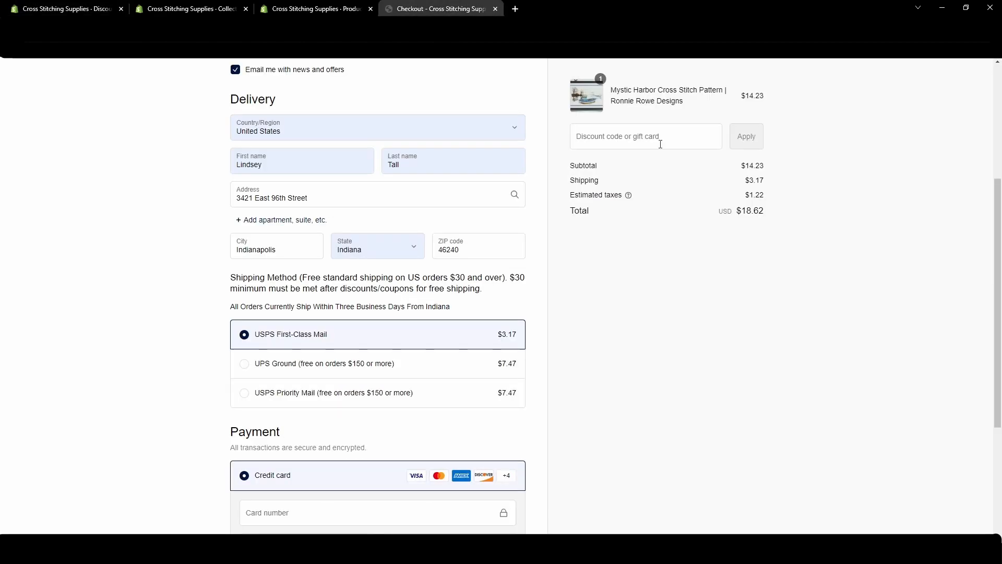
pyautogui.click(746, 136)
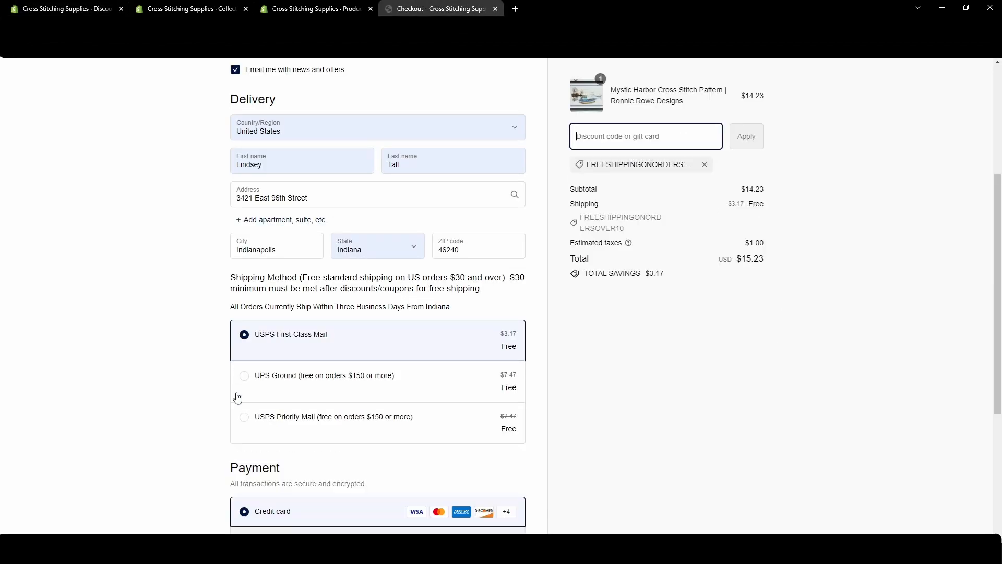
pyautogui.moveTo(416, 290)
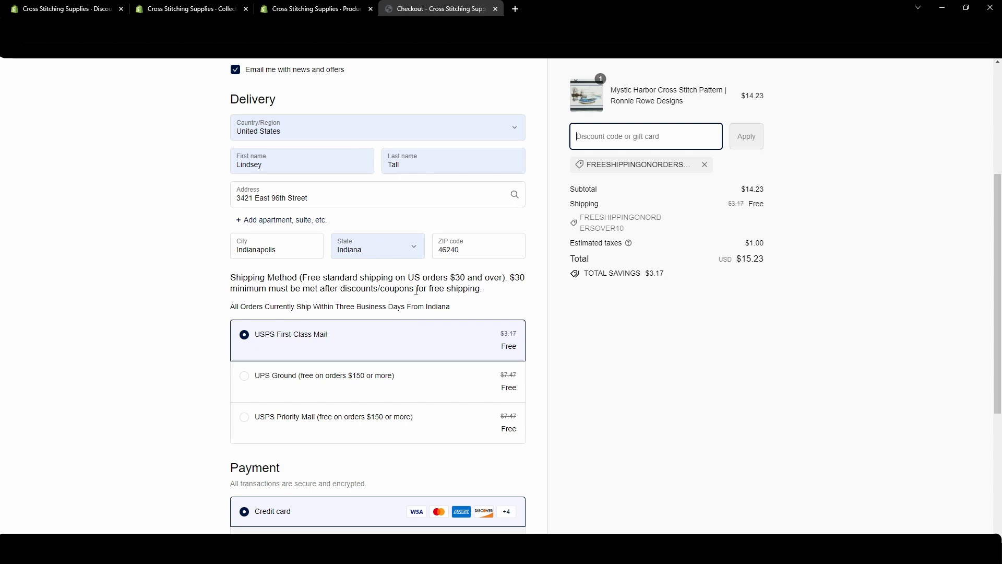
pyautogui.moveTo(490, 415)
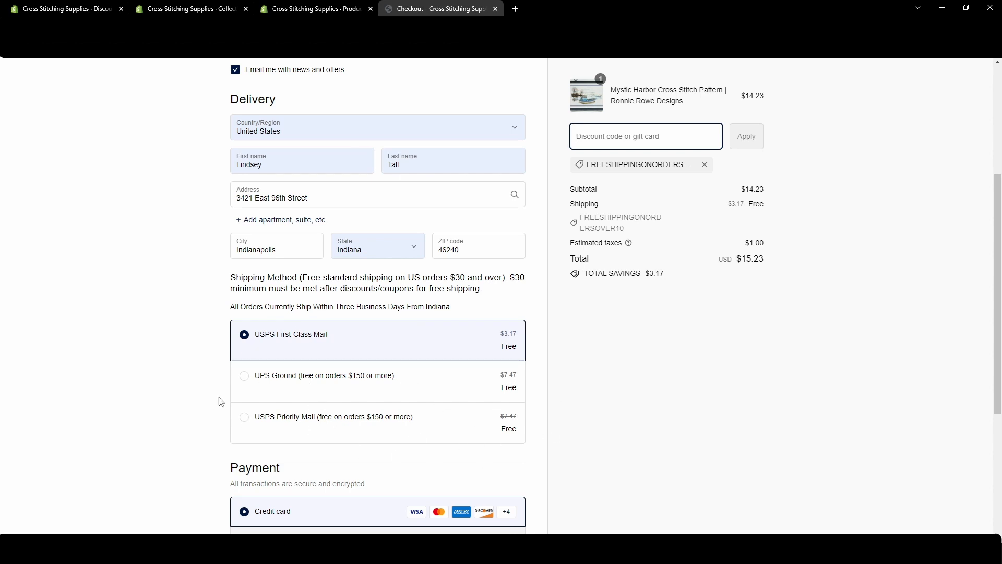
pyautogui.moveTo(509, 376)
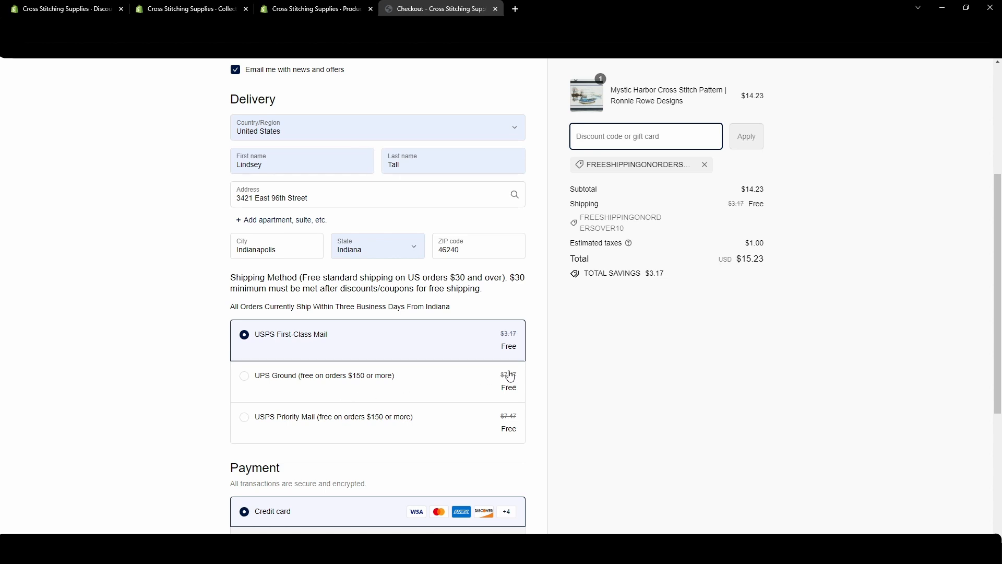
pyautogui.moveTo(354, 469)
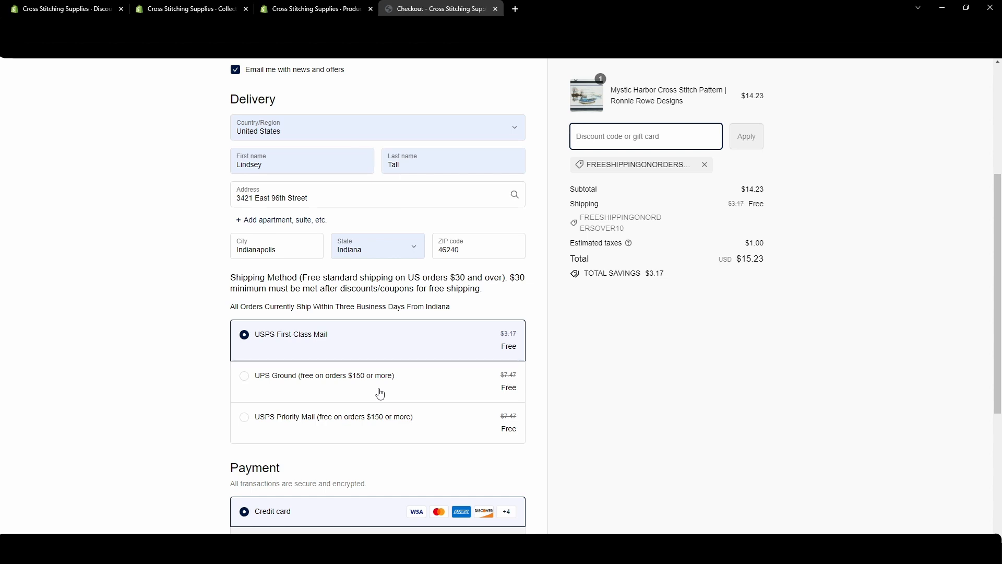
pyautogui.moveTo(146, 109)
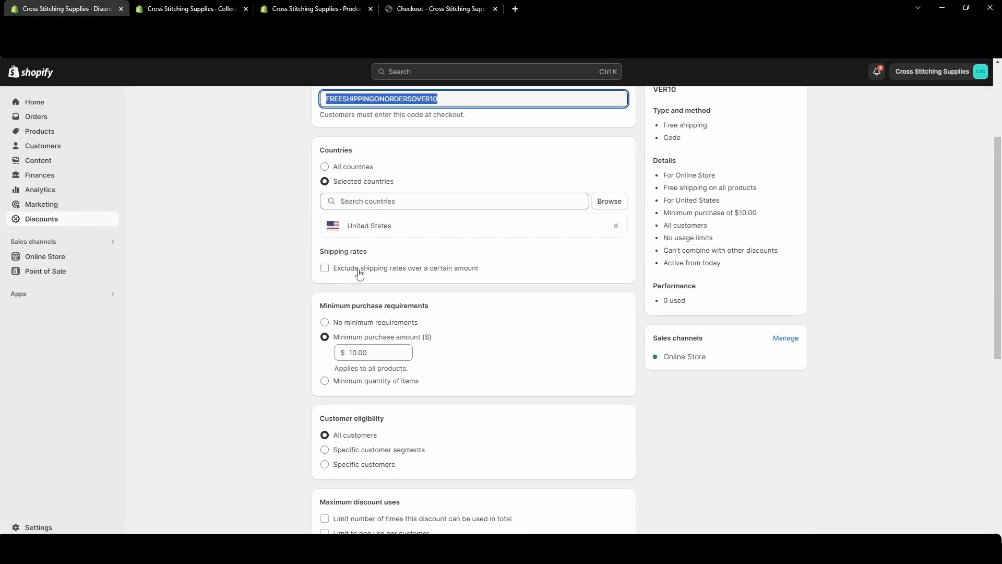
# - Exclude shipping rates over $3.17 from the discount and save it
pyautogui.click(325, 268)
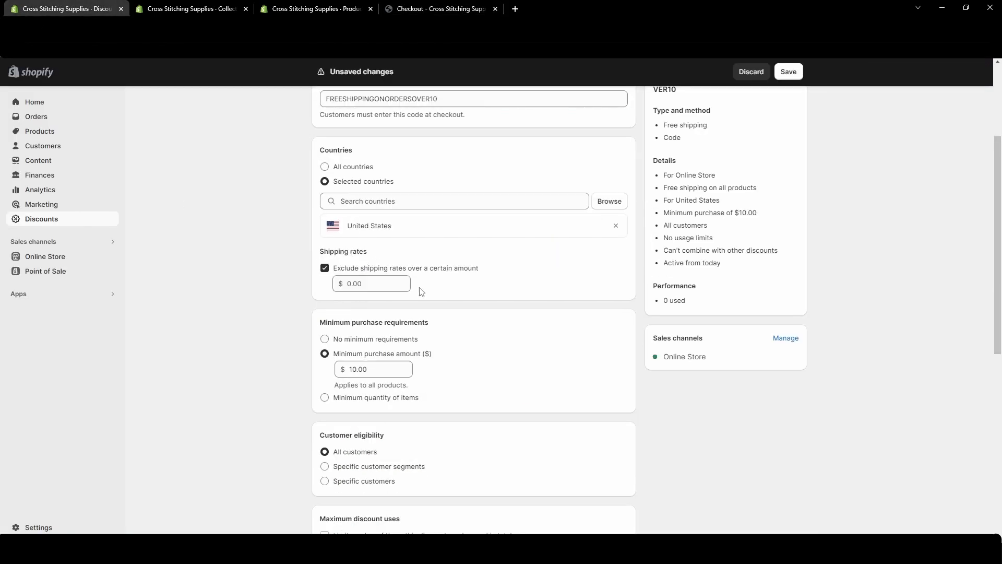
pyautogui.write('3.17')
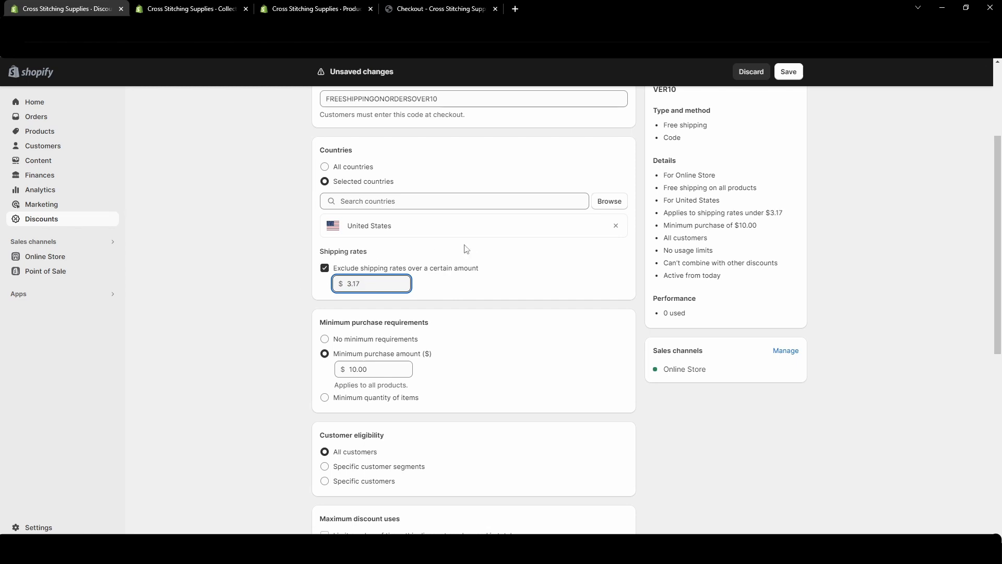
pyautogui.click(788, 71)
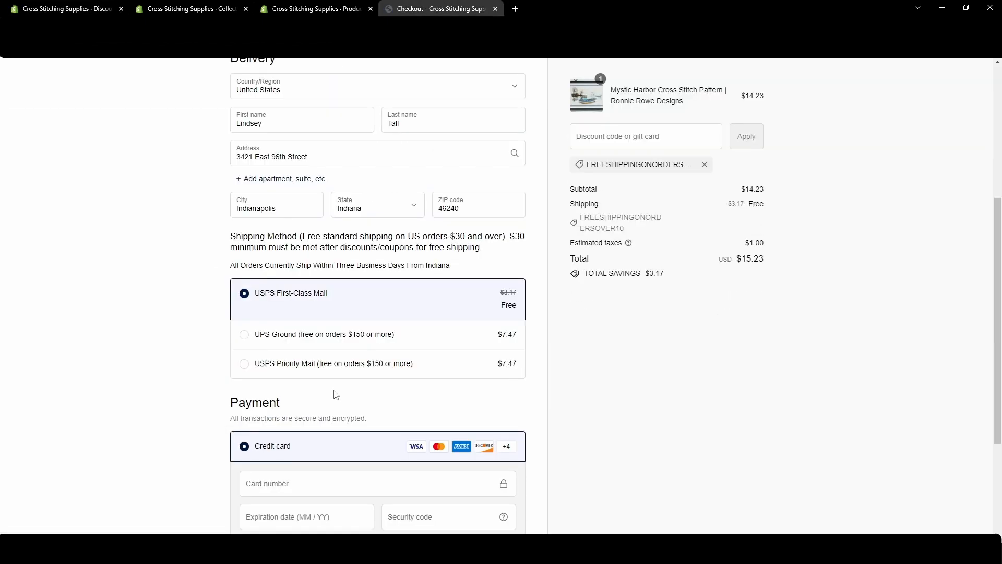
pyautogui.moveTo(539, 307)
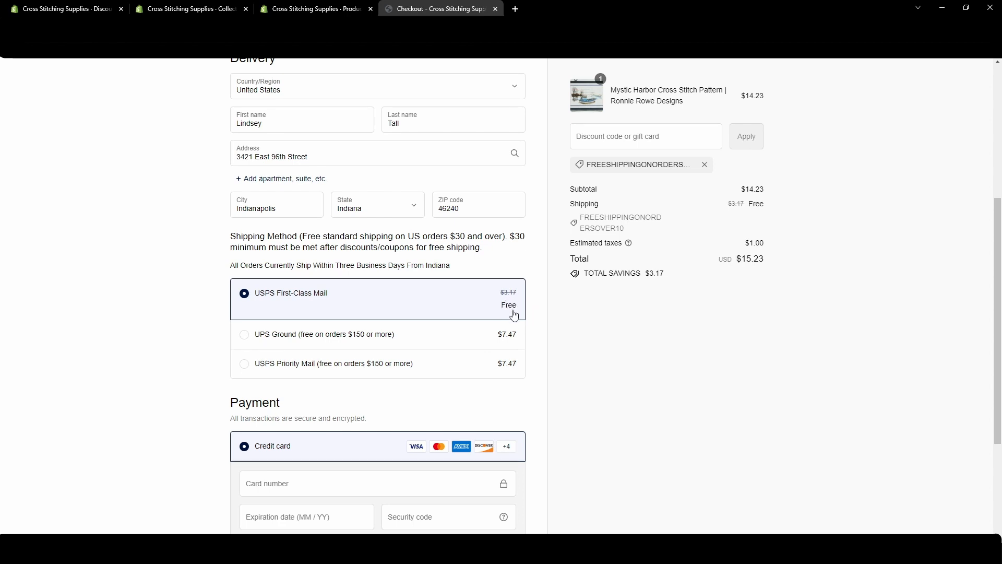
pyautogui.moveTo(344, 219)
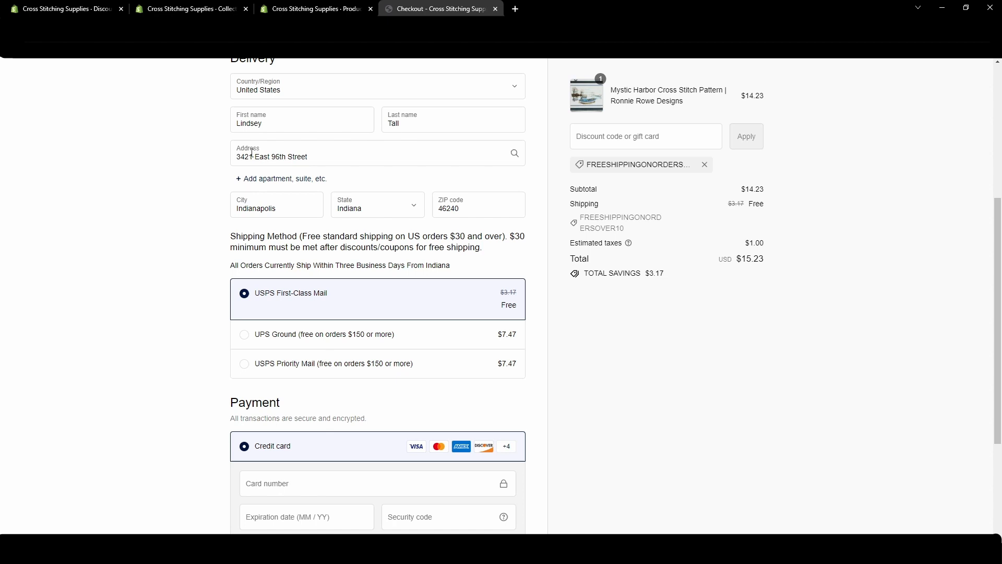
pyautogui.moveTo(60, 8)
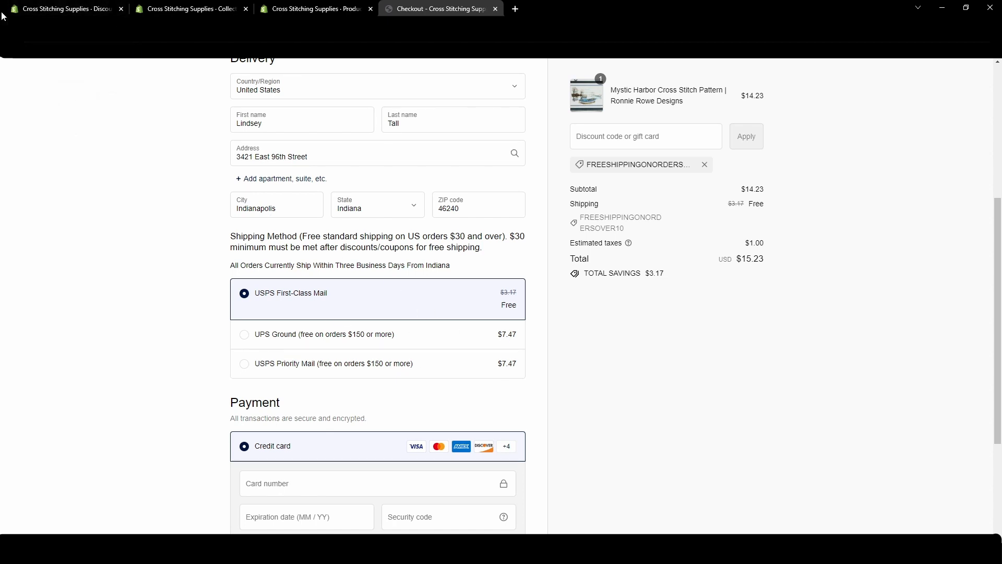
pyautogui.moveTo(368, 275)
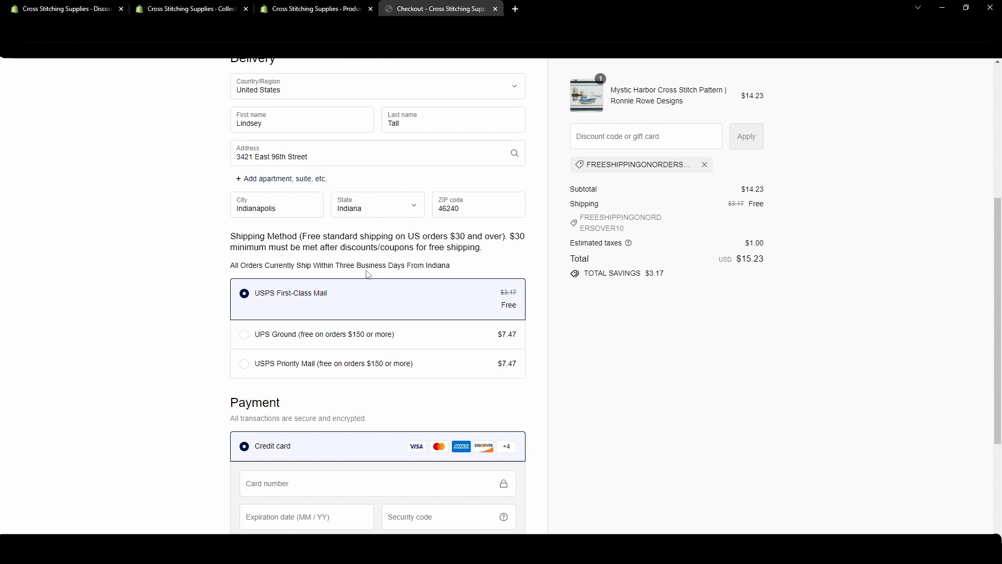
# - Remove FREESHIPPINGONORDERSOVER10 at checkout, restoring $3.17 shipping and an $18.62 total
pyautogui.click(646, 136)
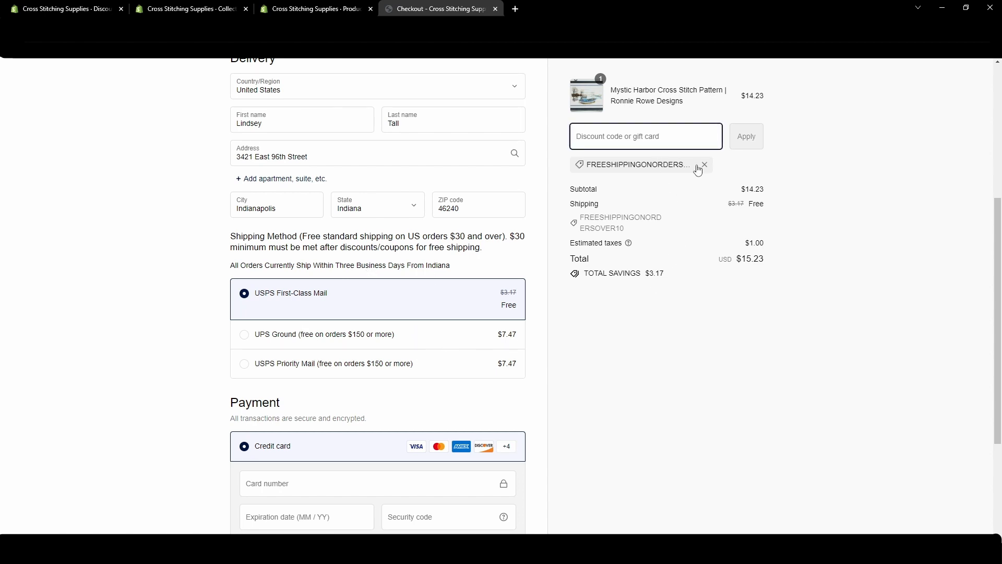
pyautogui.click(745, 136)
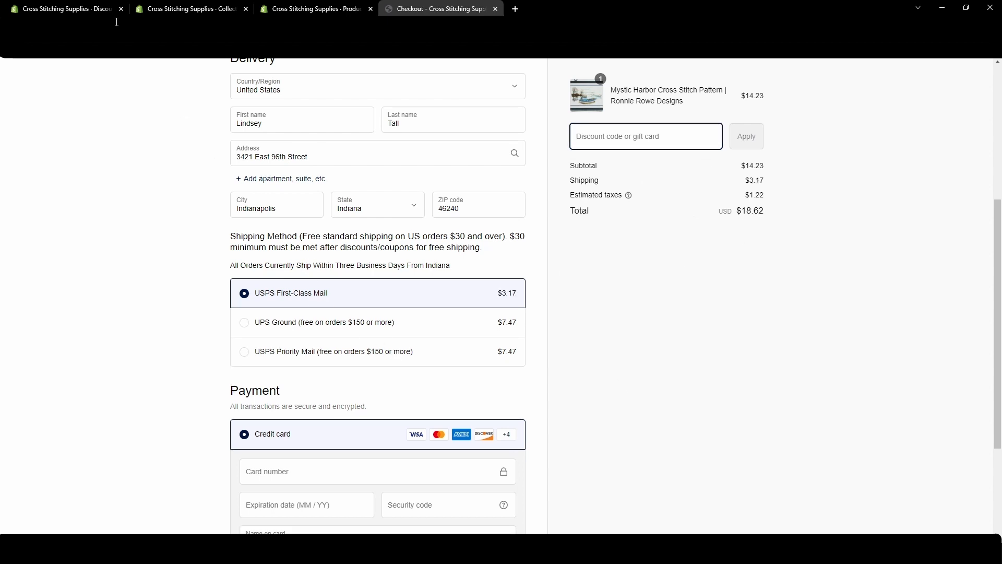
pyautogui.click(60, 8)
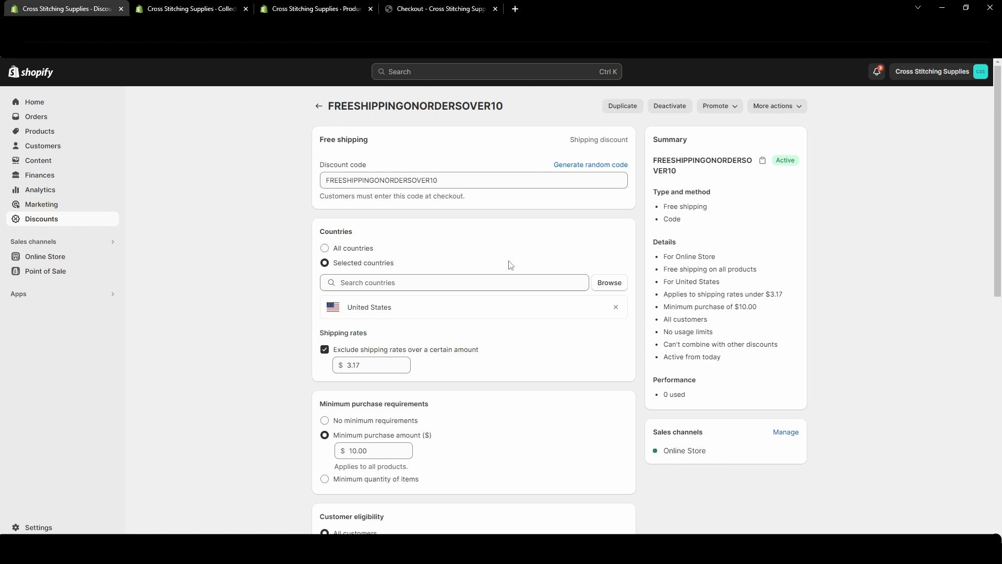
# - View the discount's shareable link from Promote, then close the link dialog
pyautogui.click(488, 180)
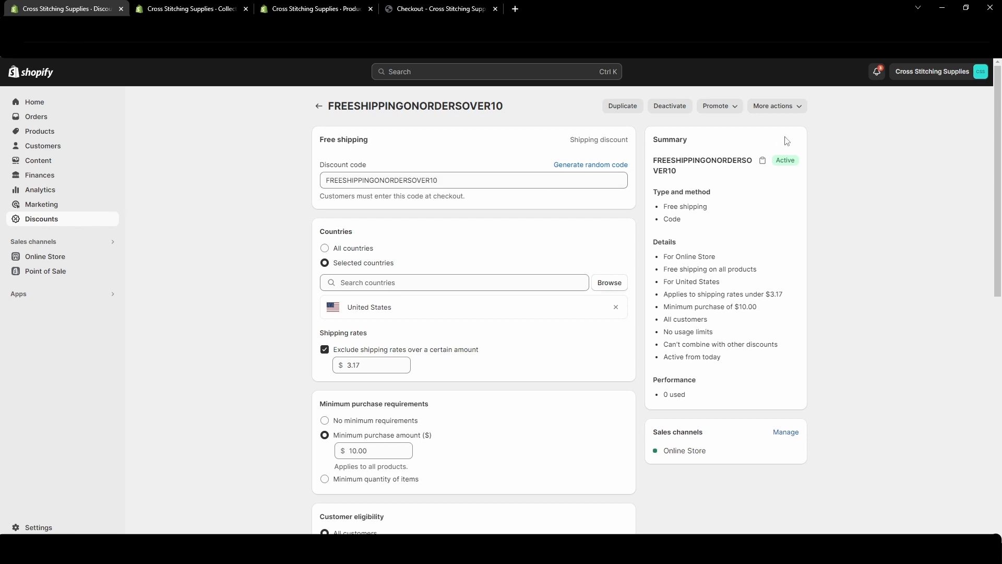
pyautogui.click(718, 106)
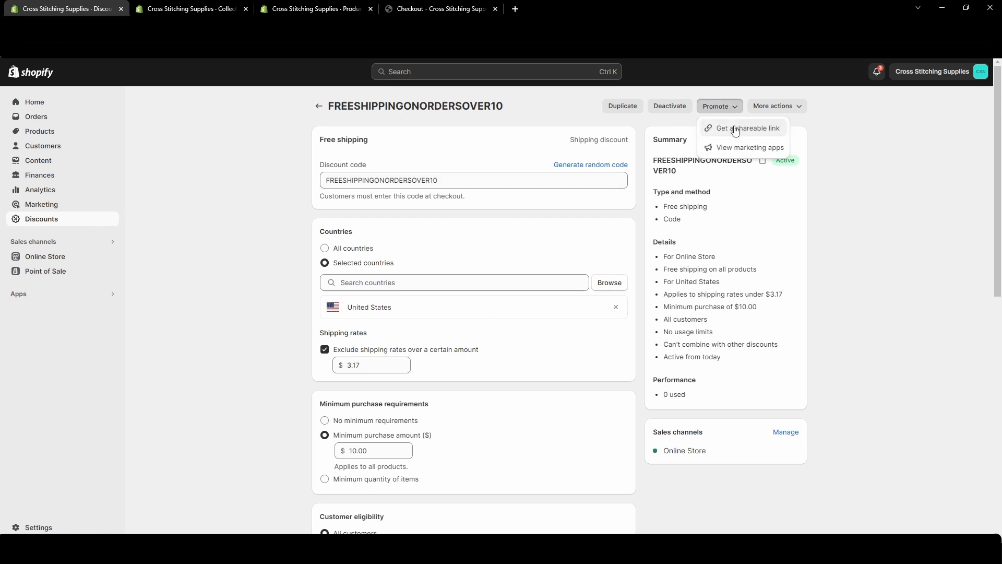
pyautogui.click(747, 128)
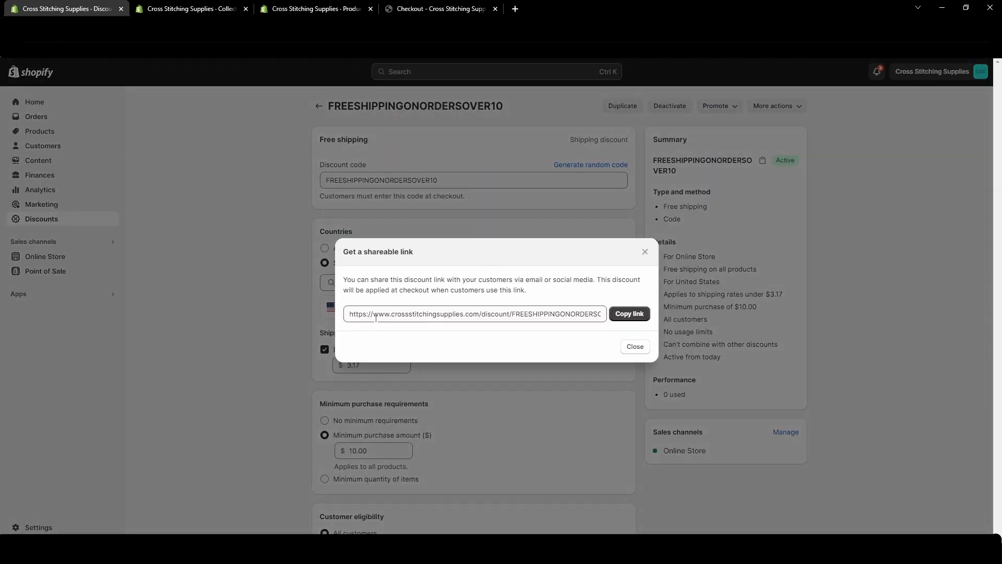
pyautogui.moveTo(438, 330)
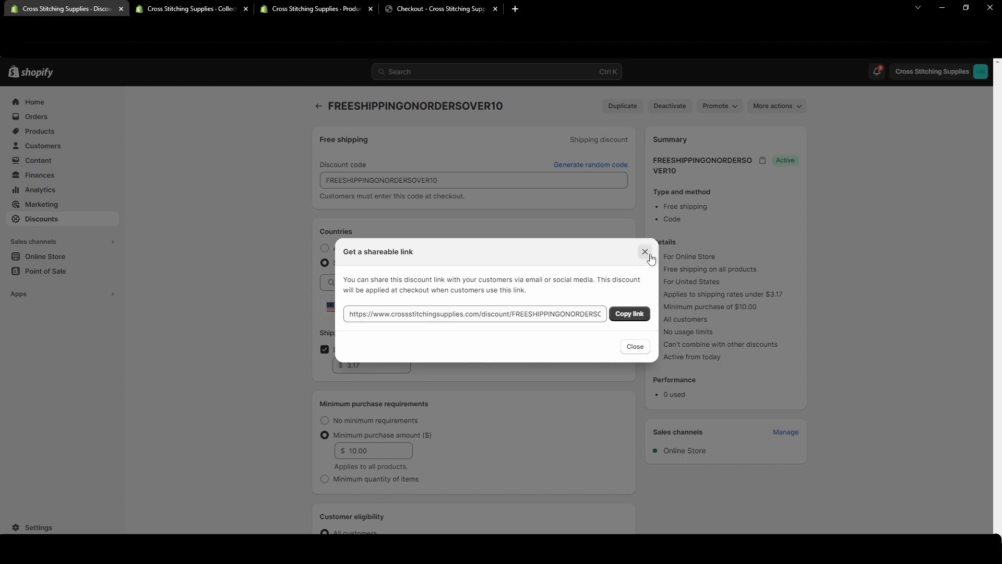
pyautogui.click(644, 251)
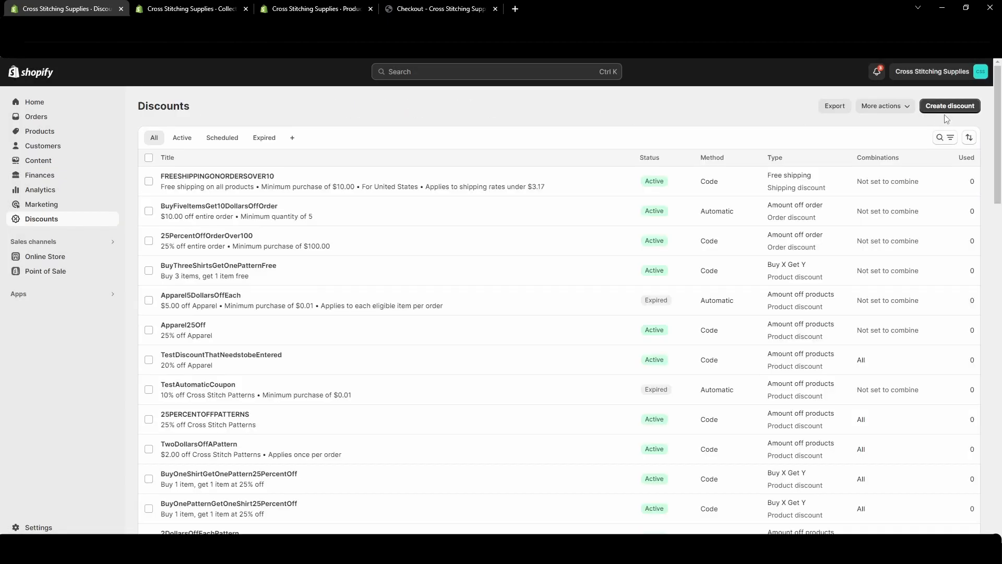
# - Create an automatic free-shipping discount titled FreeShippingwithFiveItemPurchase
pyautogui.click(949, 105)
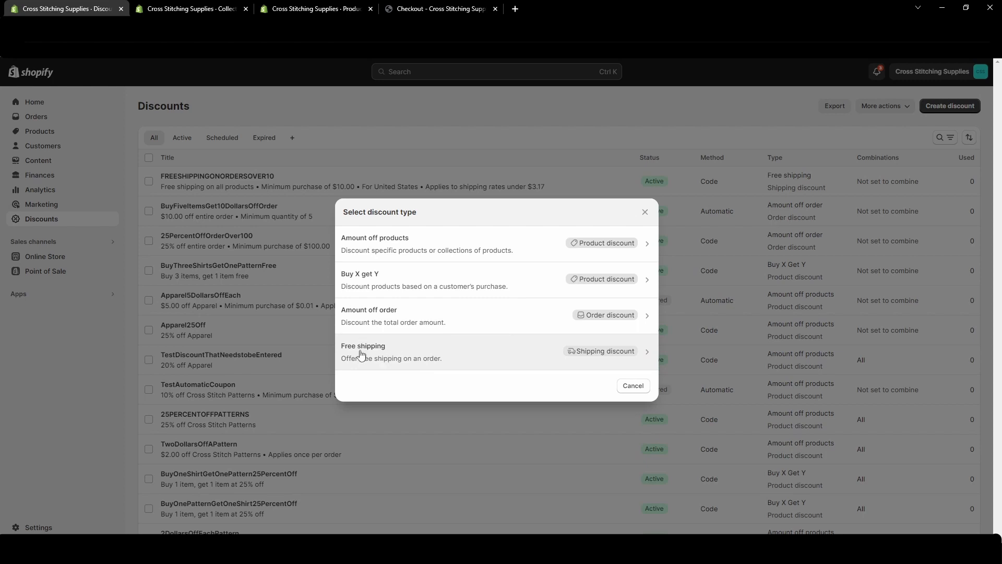
pyautogui.click(363, 352)
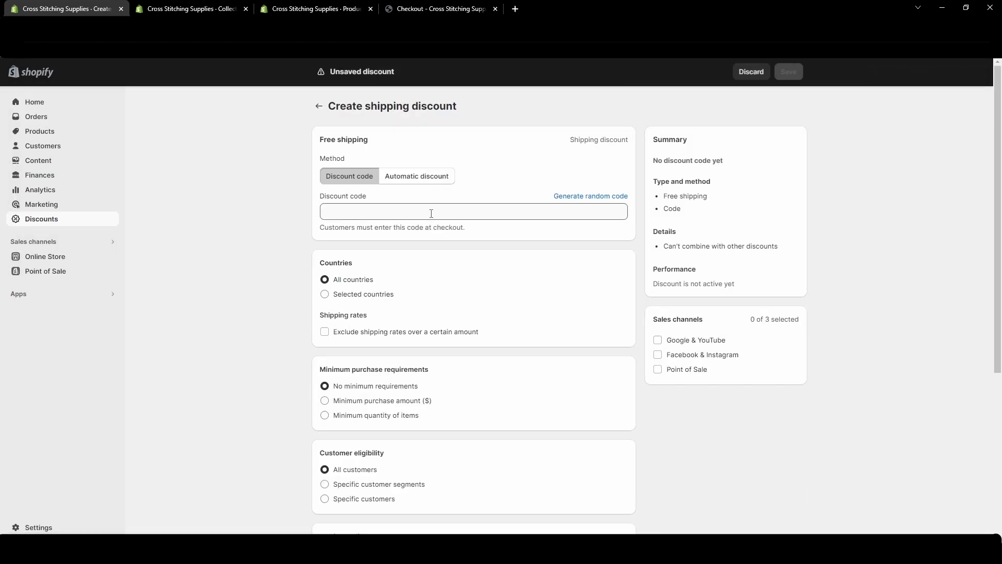
pyautogui.click(416, 176)
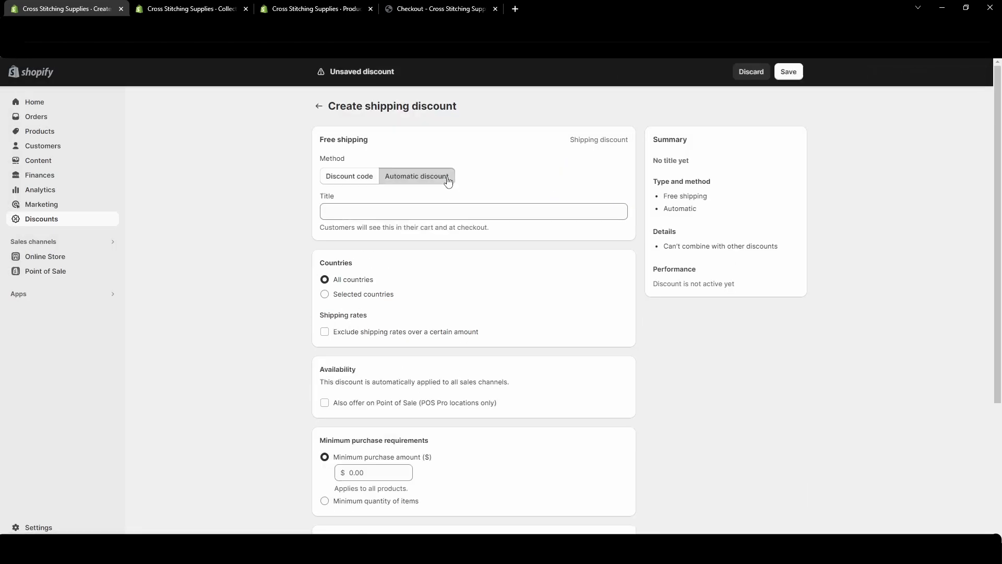
pyautogui.click(473, 211)
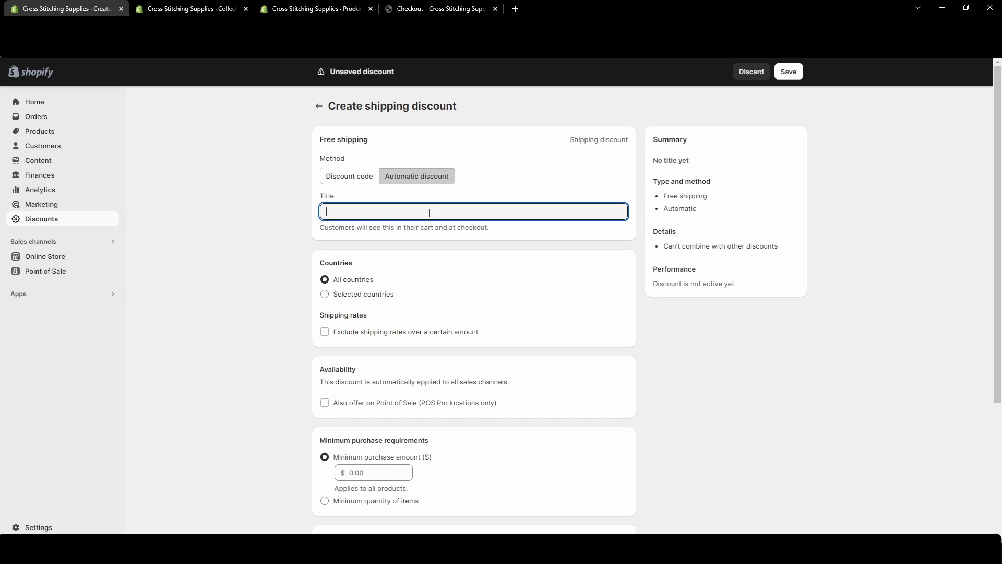
pyautogui.write('FreeShipping')
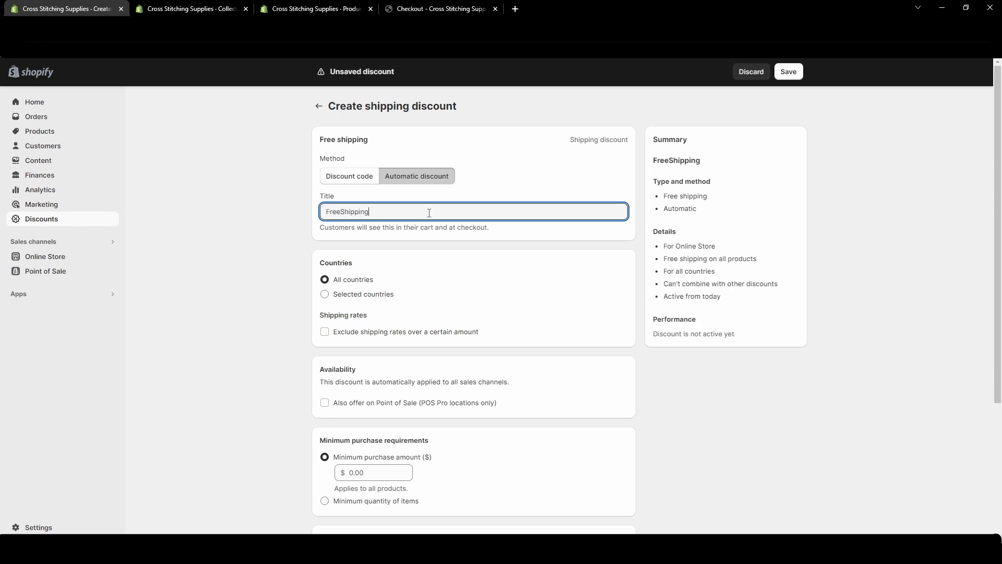
pyautogui.write('withFive')
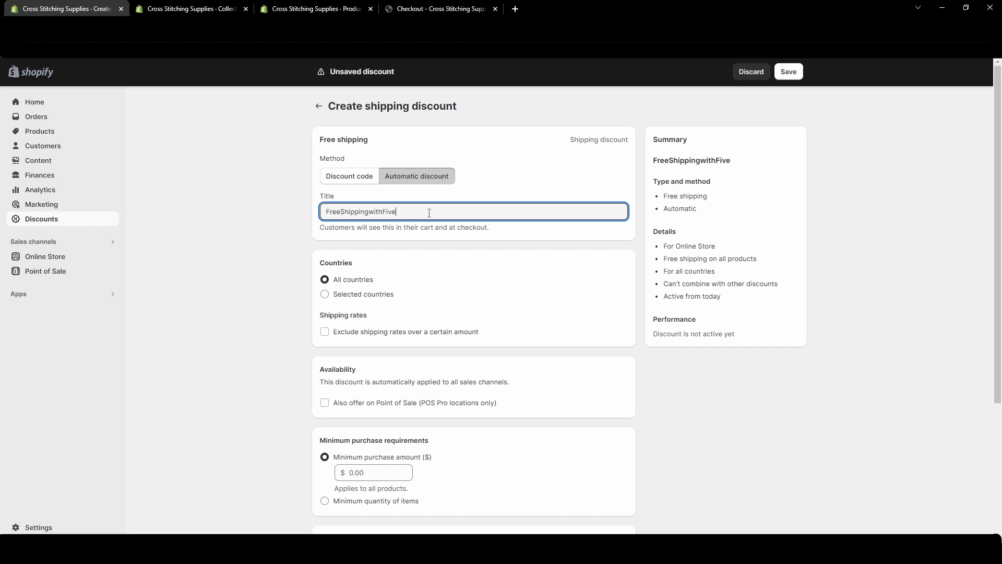
pyautogui.write('ItemPurchase')
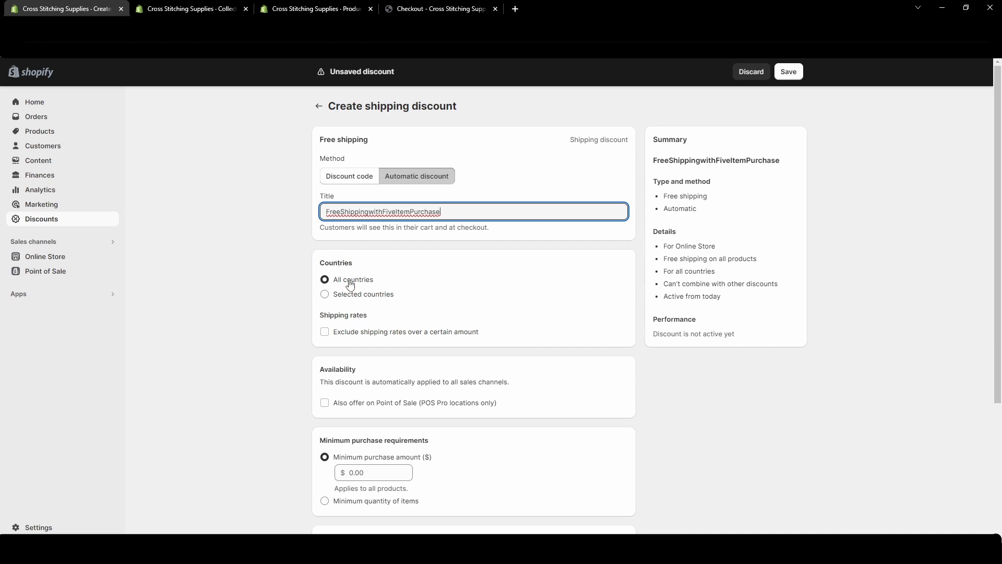
# - Search 'un' and add United States as the eligible country
pyautogui.write('un')
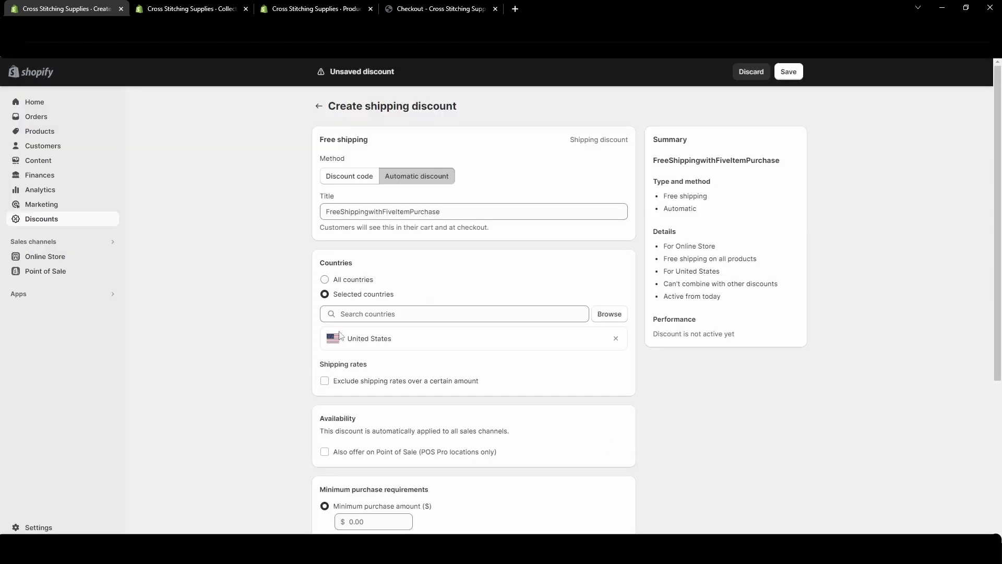
pyautogui.scroll(-3)
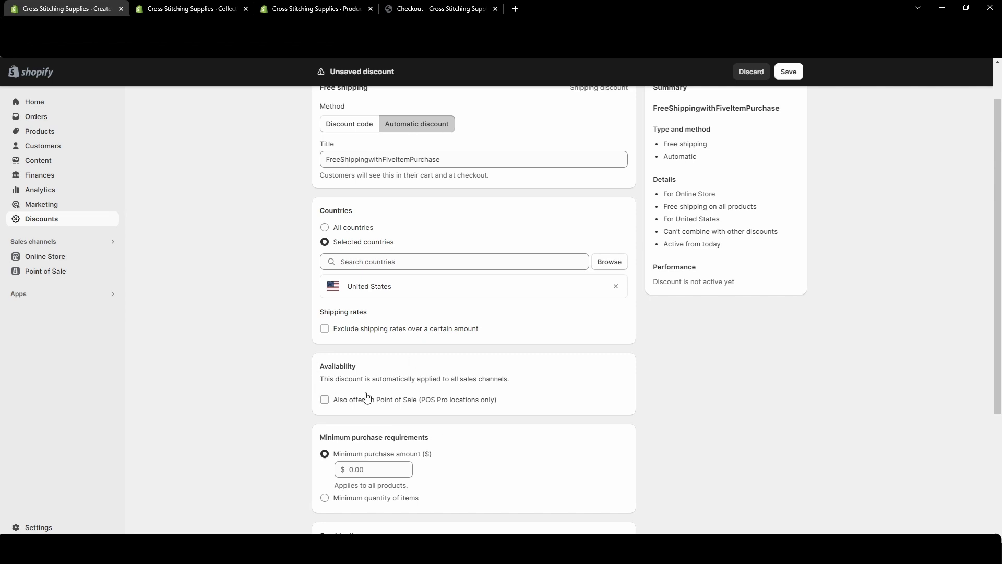
pyautogui.moveTo(544, 416)
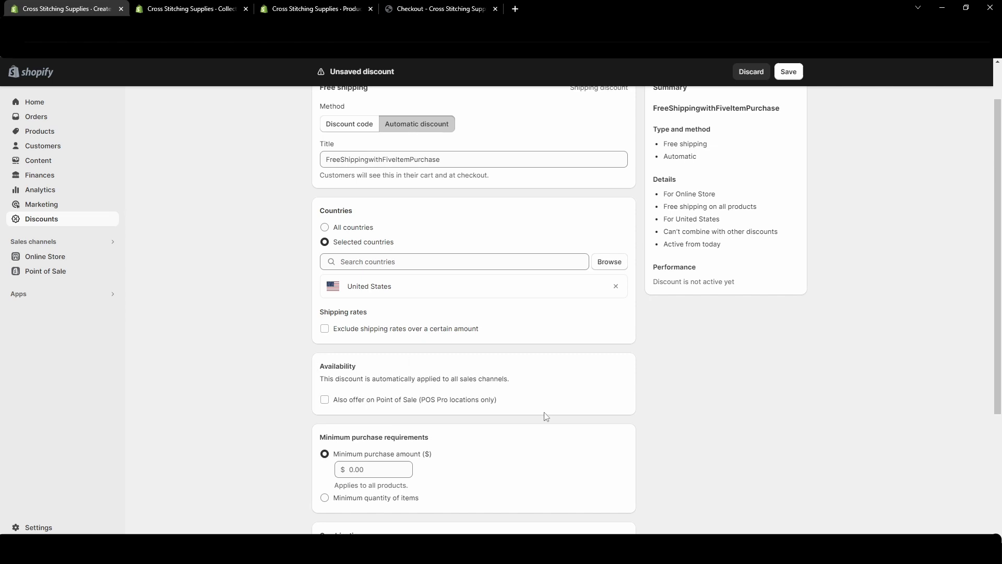
pyautogui.moveTo(521, 382)
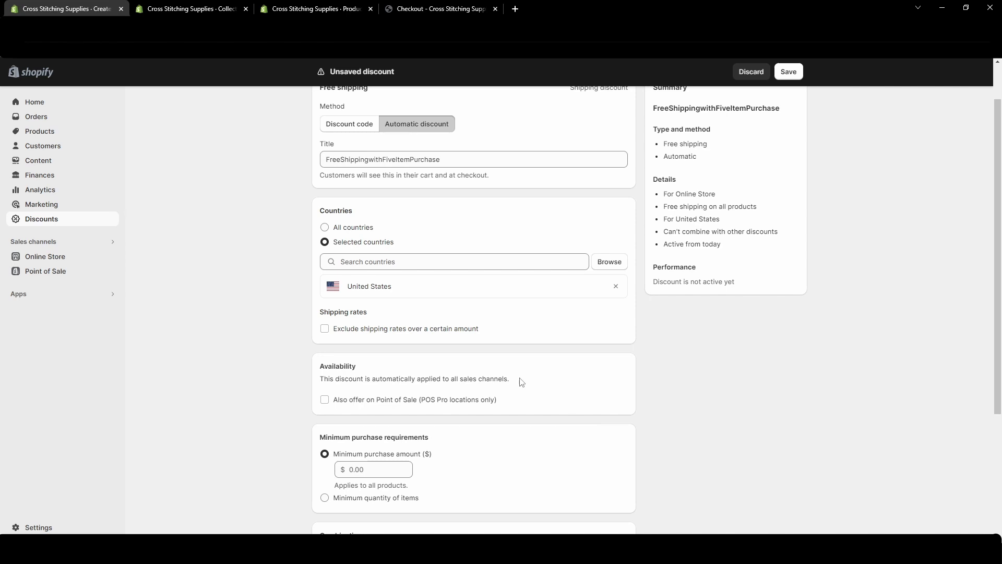
pyautogui.scroll(-3)
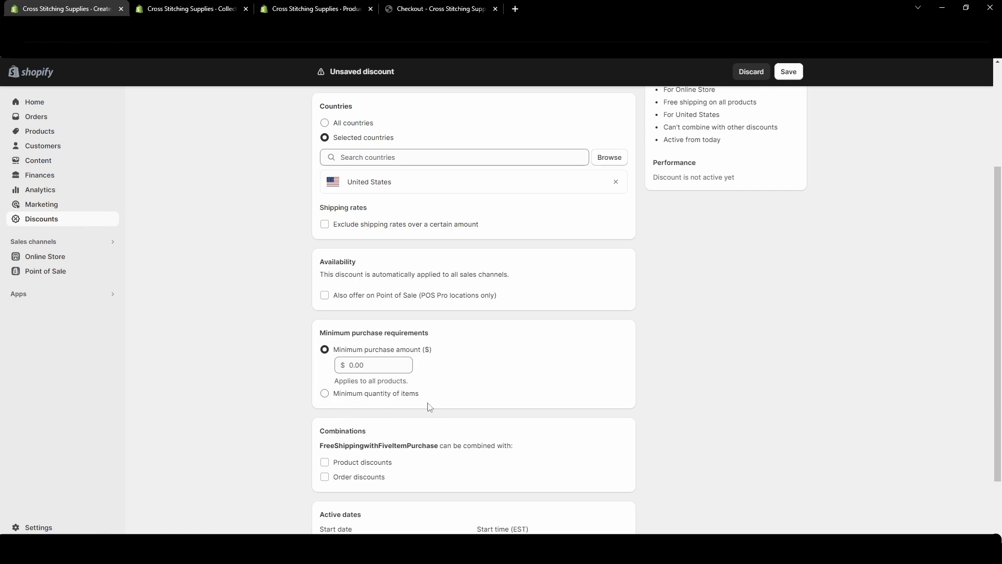
# - Require a minimum purchase of 5 items and save the FreeShippingwithFiveItemPurchase discount
pyautogui.click(325, 393)
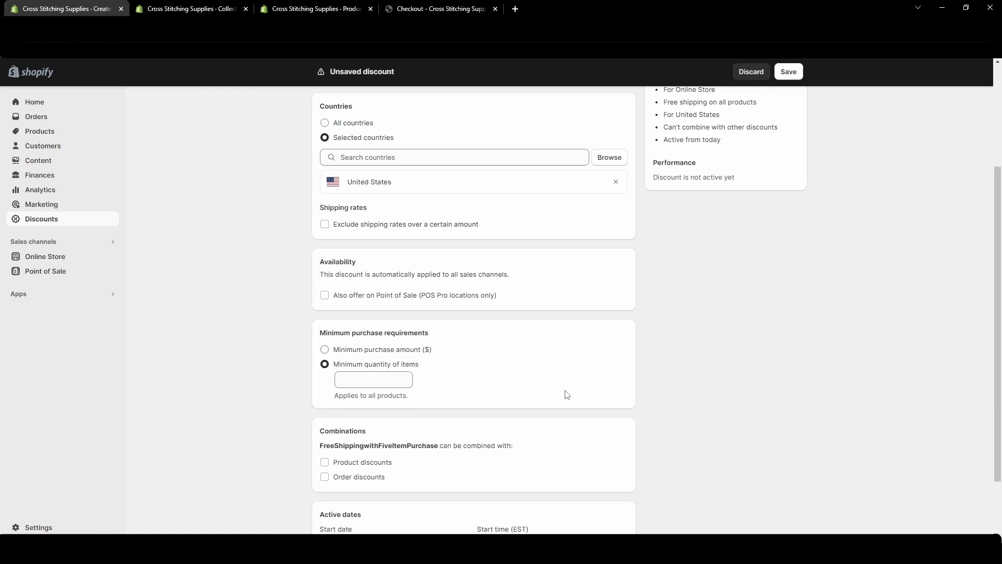
pyautogui.write('5')
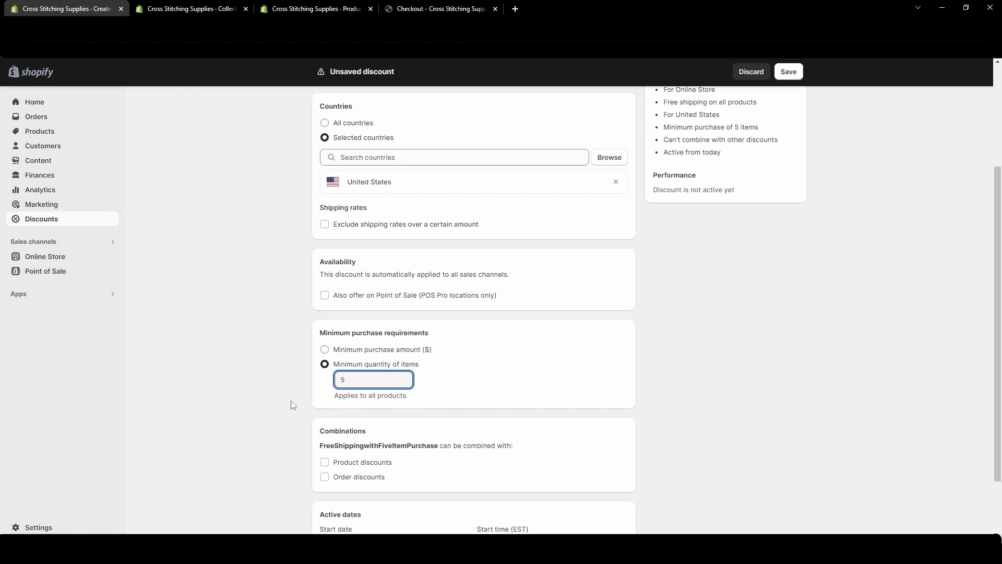
pyautogui.scroll(-3)
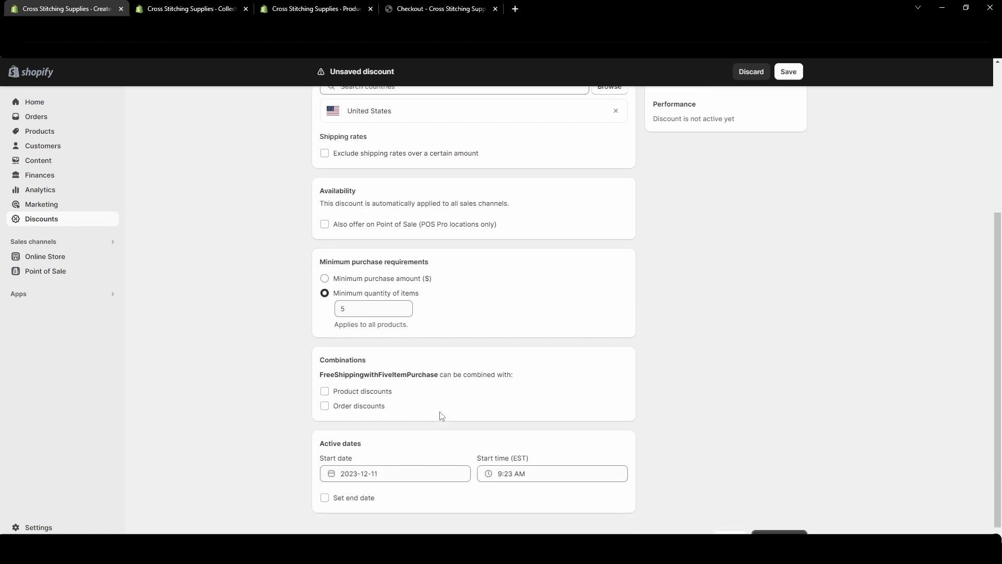
pyautogui.scroll(-3)
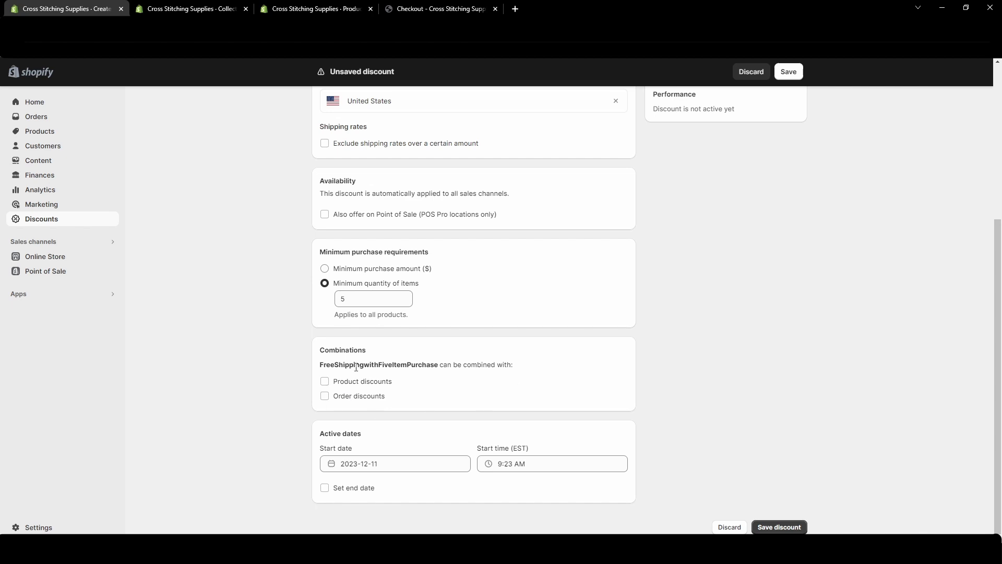
pyautogui.moveTo(445, 420)
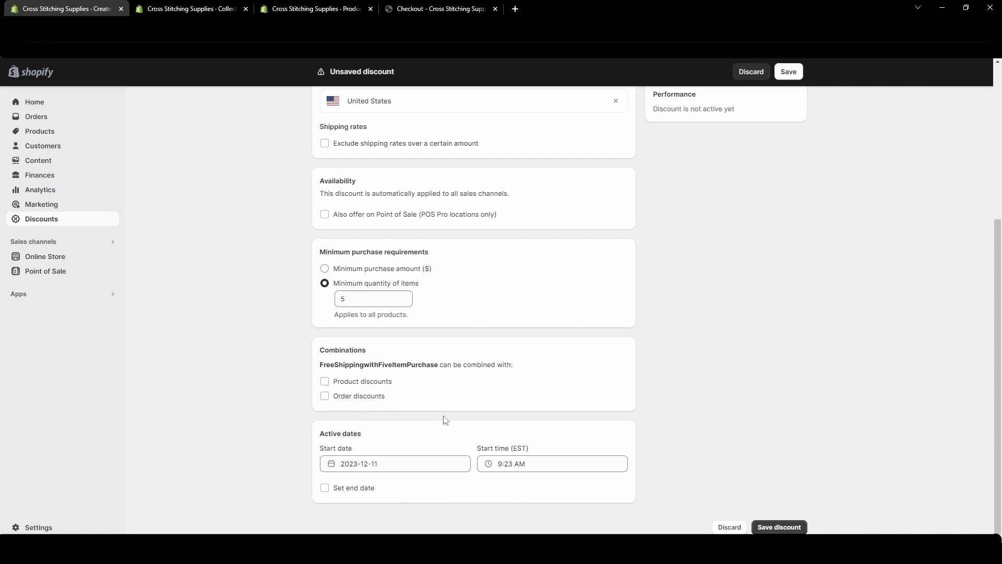
pyautogui.moveTo(402, 489)
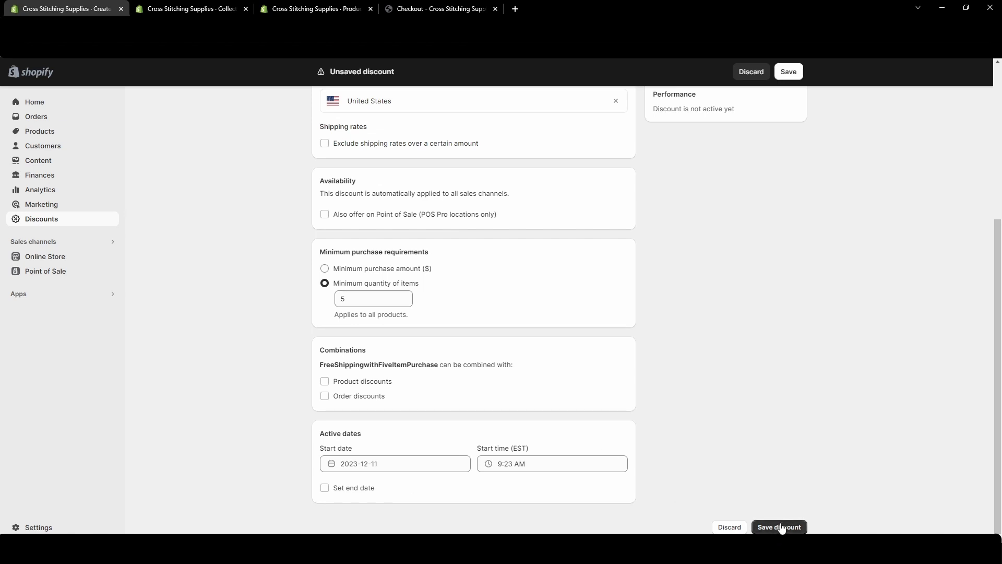
pyautogui.click(778, 526)
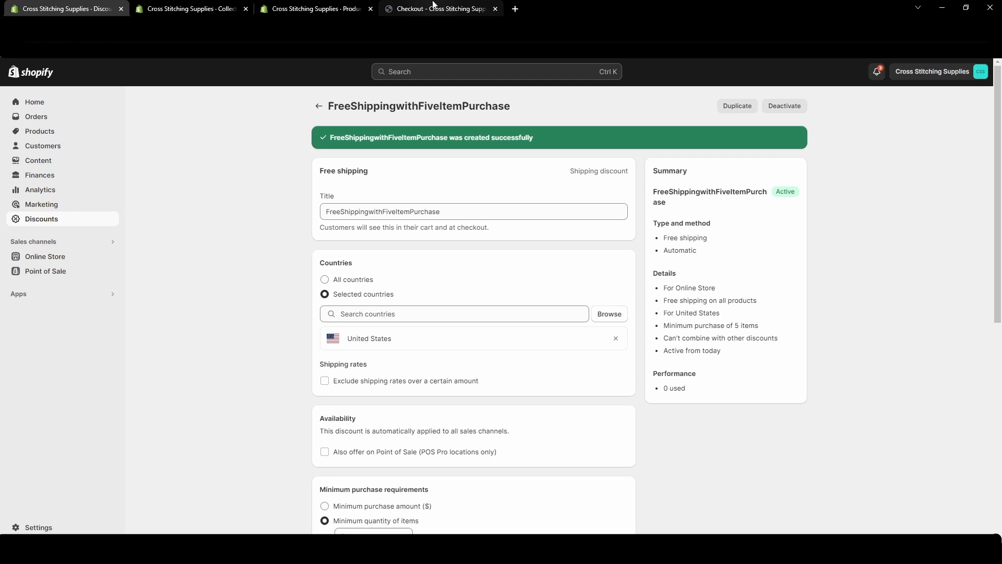
# - Confirm the five-item checkout shows free shipping ($40.57 total), then return to Discounts
pyautogui.click(440, 8)
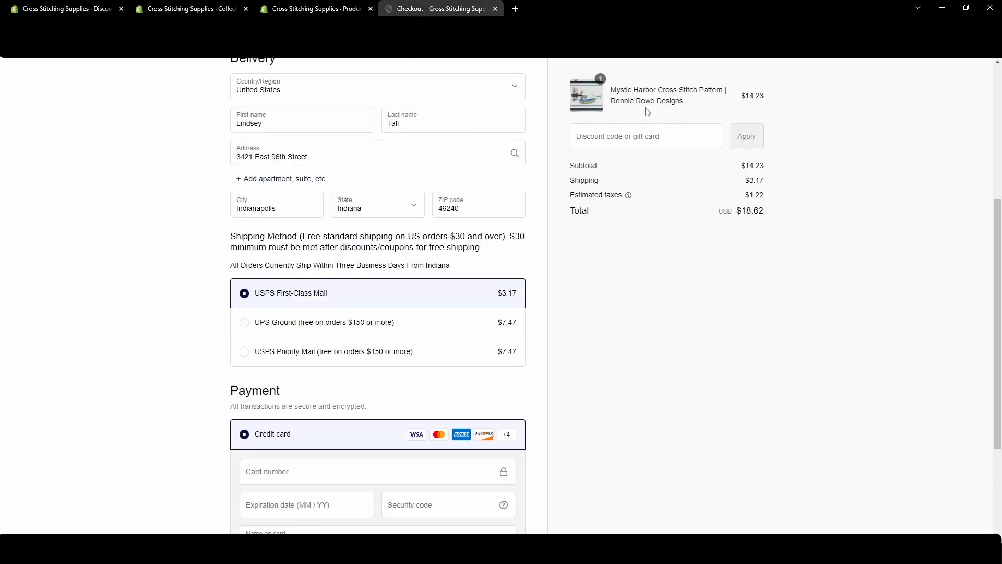
pyautogui.moveTo(585, 367)
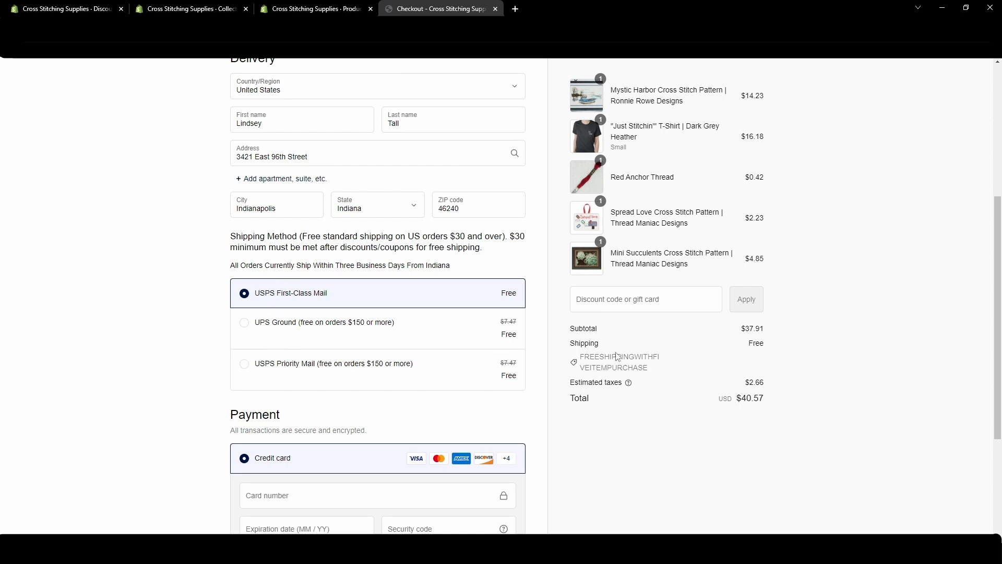
pyautogui.moveTo(669, 376)
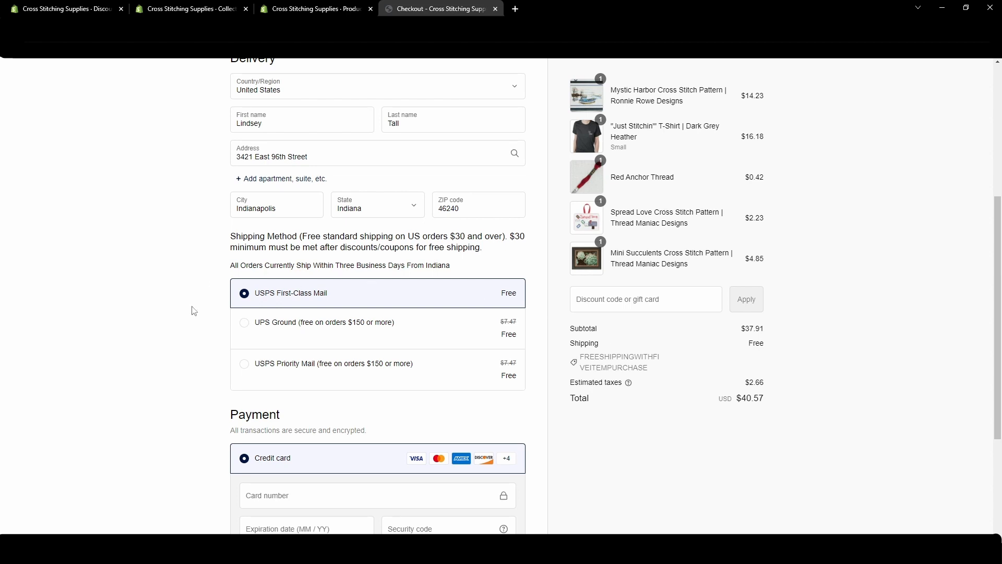
pyautogui.moveTo(444, 419)
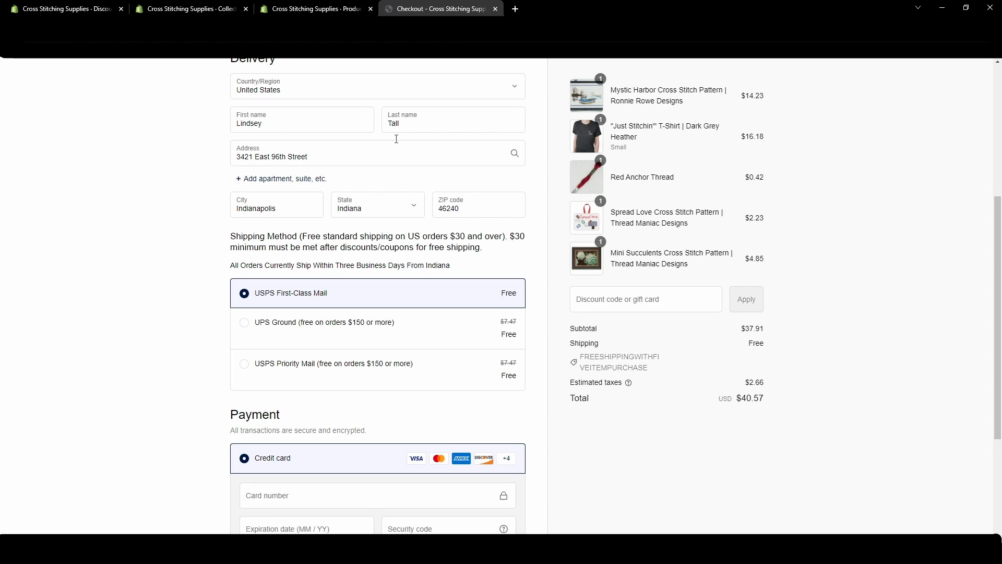
pyautogui.click(61, 8)
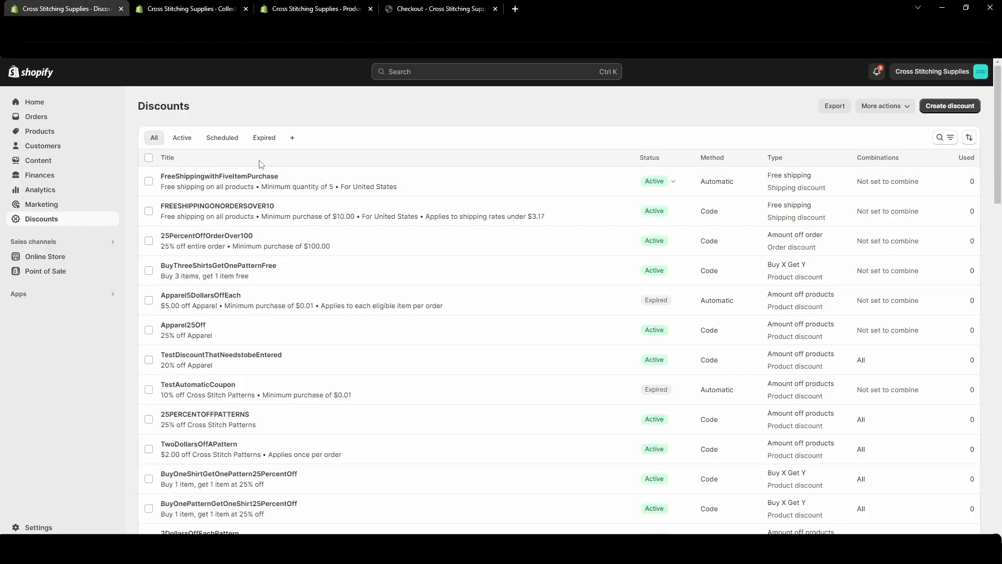
# - Exclude shipping rates over $3.17 from FreeShippingwithFiveItemPurchase and recheck the checkout
pyautogui.click(219, 176)
pyautogui.write('3')
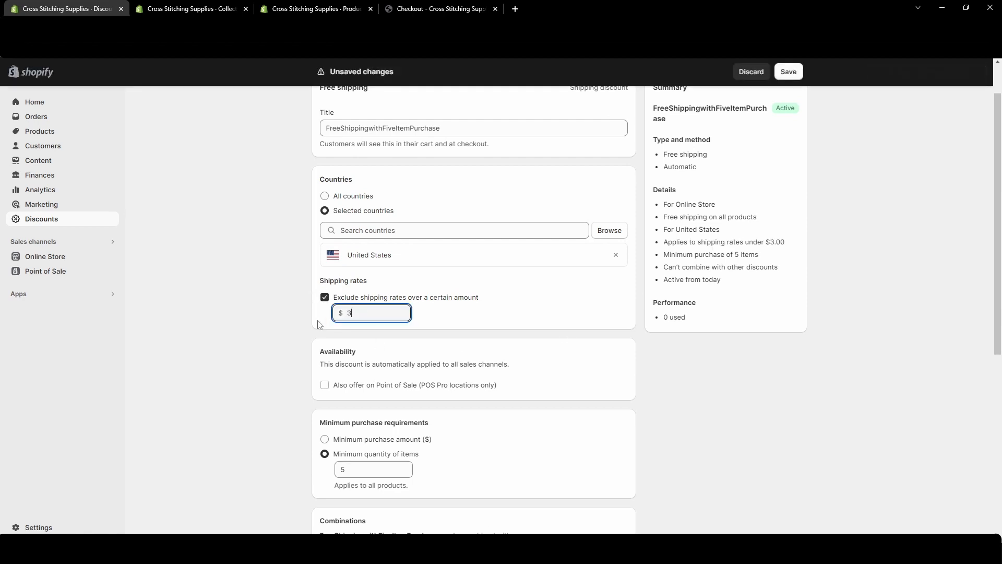
pyautogui.write('.17')
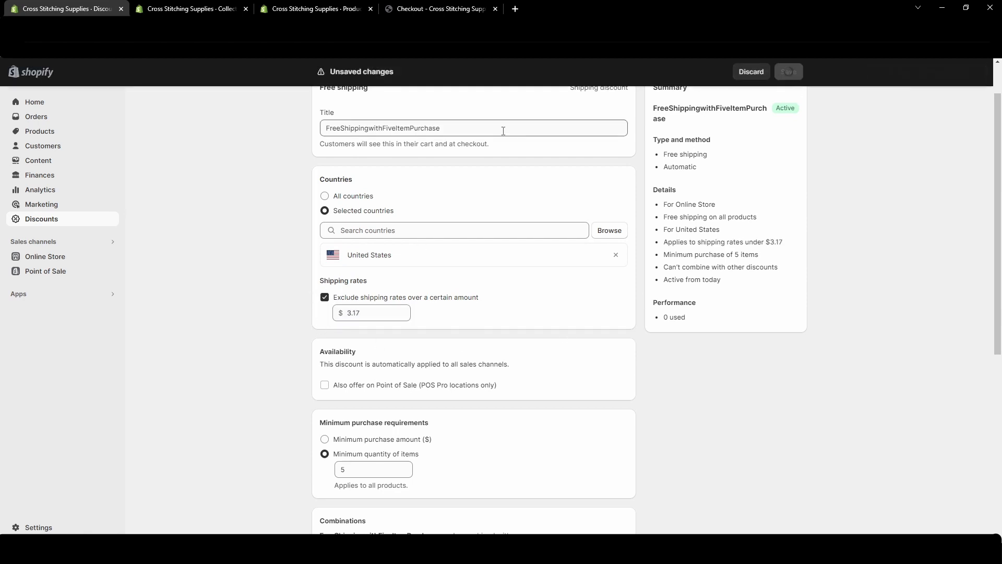
pyautogui.click(440, 9)
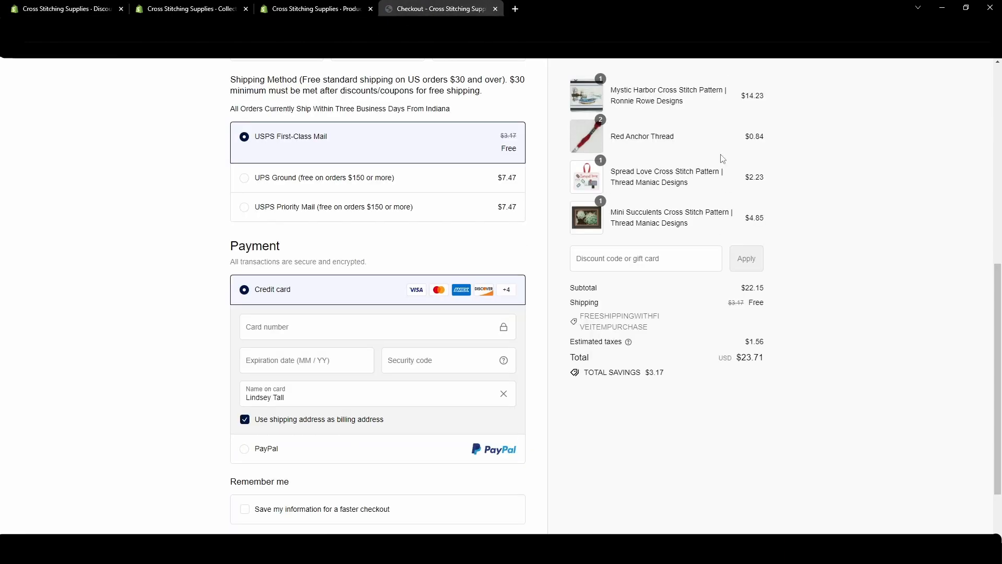
pyautogui.moveTo(477, 114)
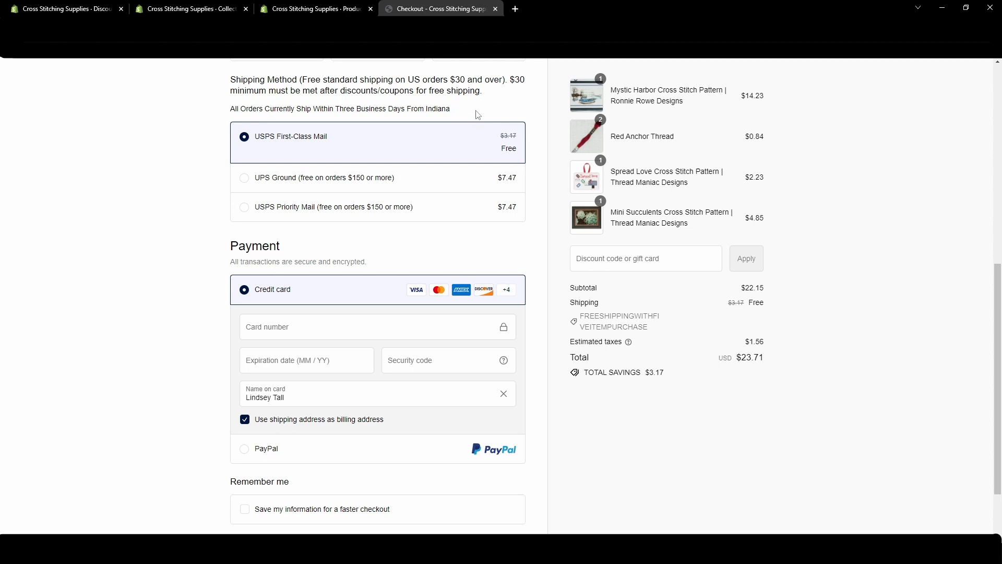
pyautogui.moveTo(498, 105)
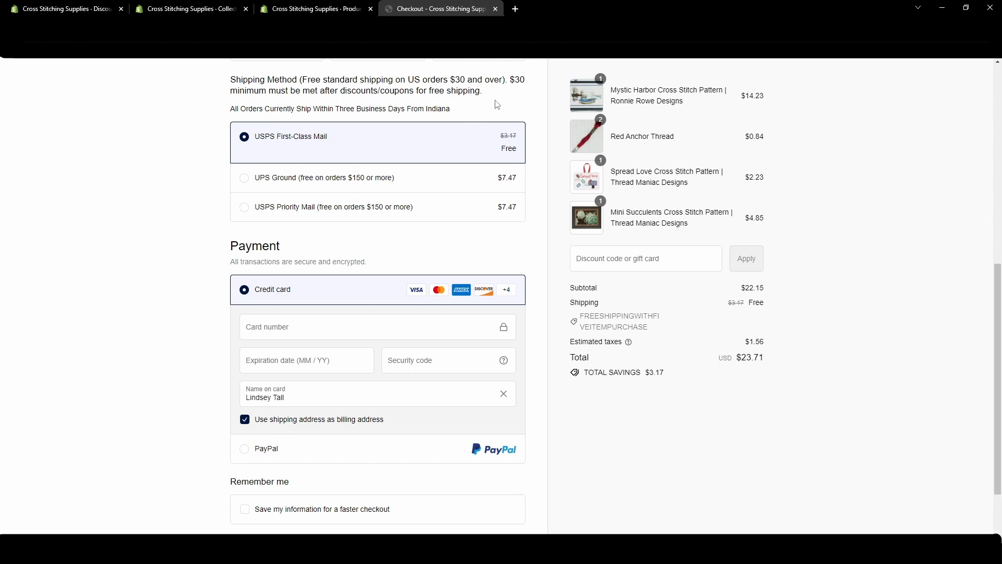
pyautogui.moveTo(691, 145)
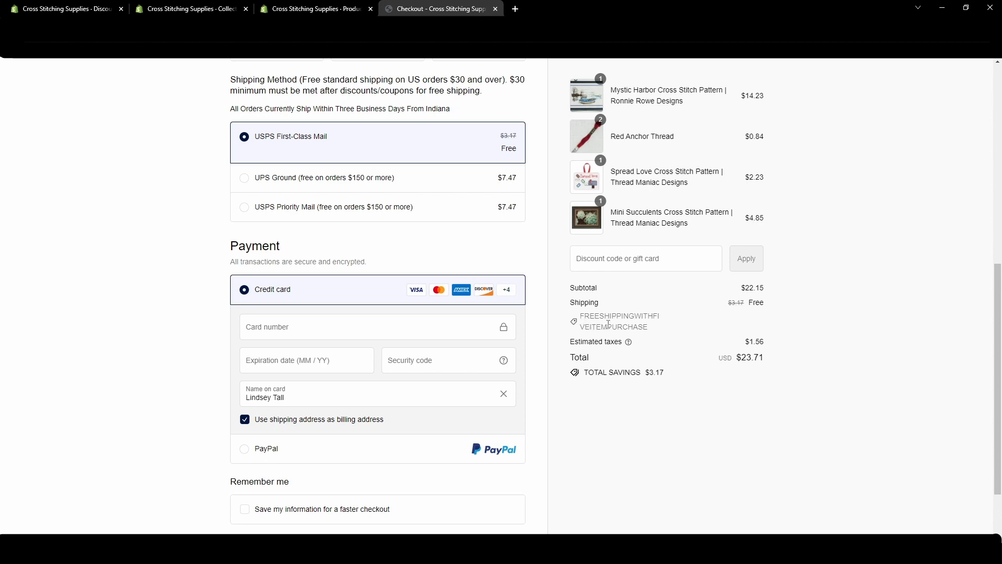
pyautogui.moveTo(723, 313)
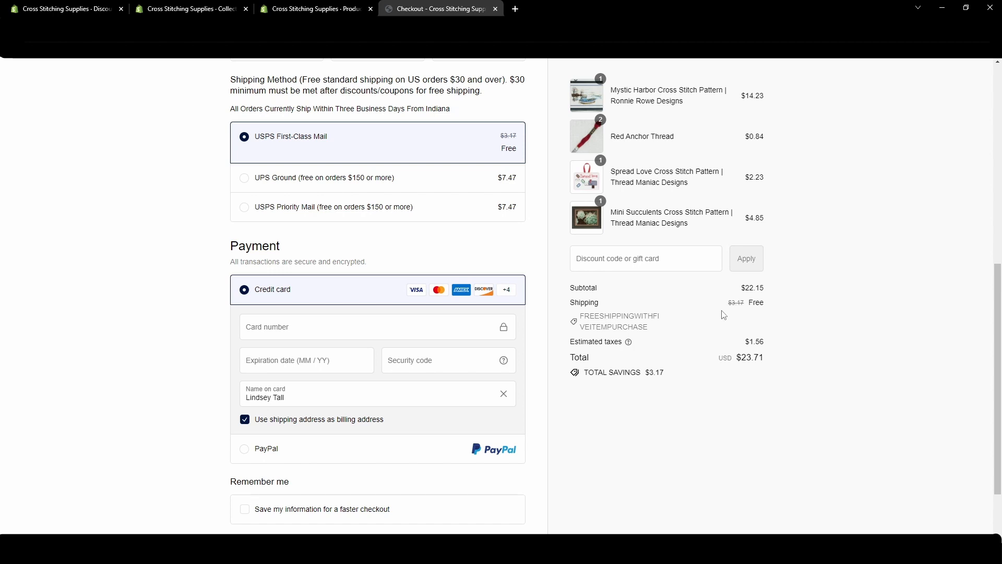
pyautogui.moveTo(782, 304)
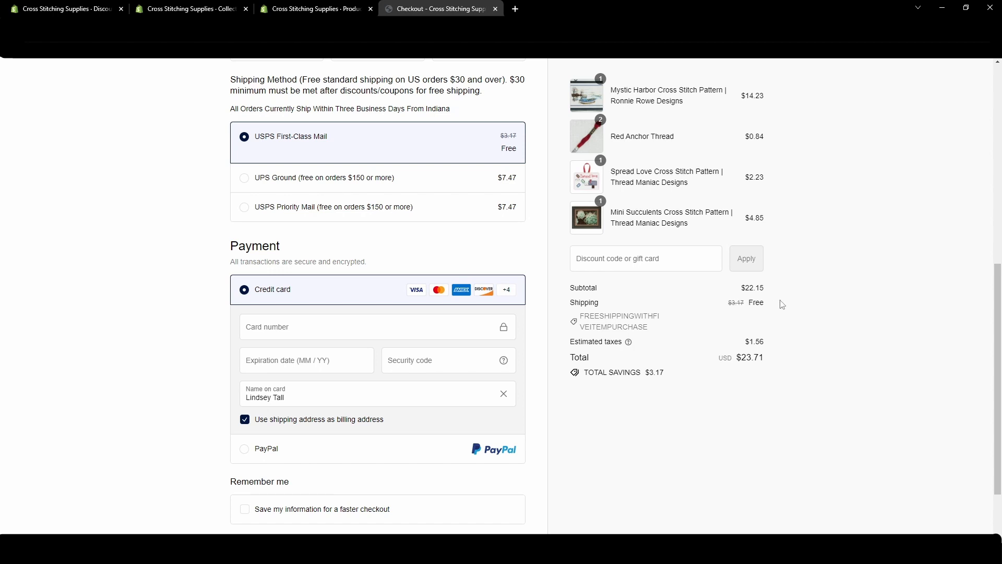
pyautogui.moveTo(285, 171)
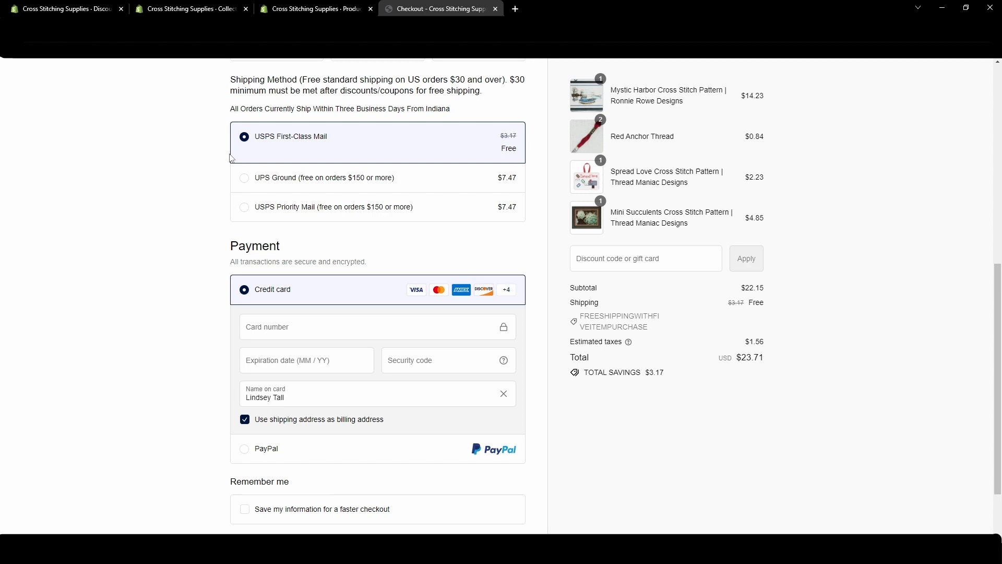
pyautogui.moveTo(709, 370)
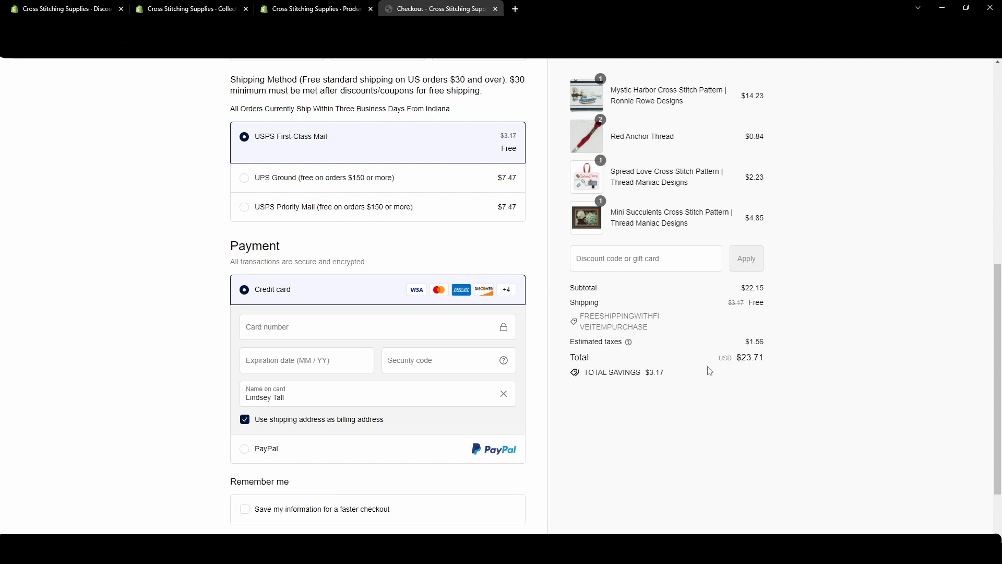
pyautogui.moveTo(729, 308)
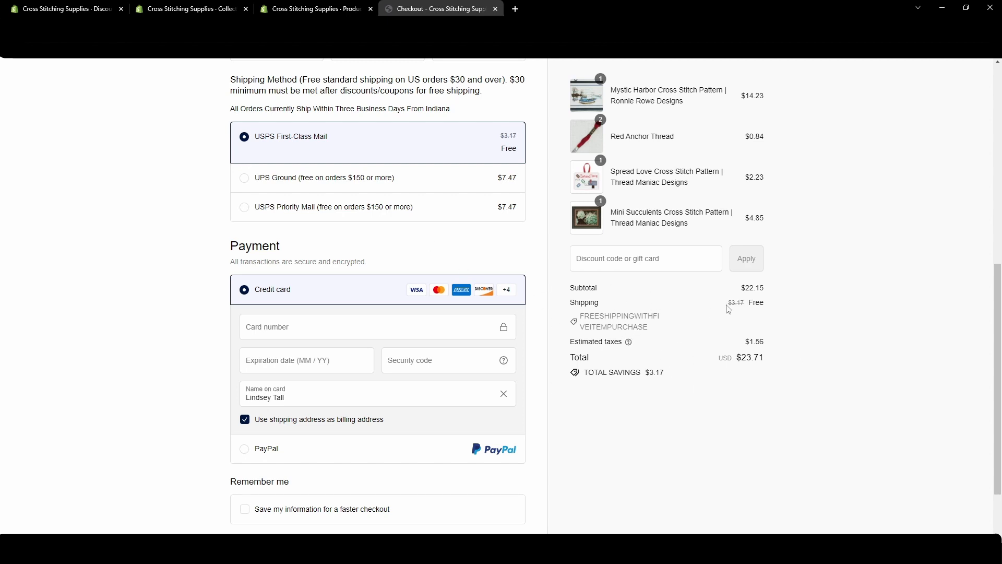
pyautogui.moveTo(737, 313)
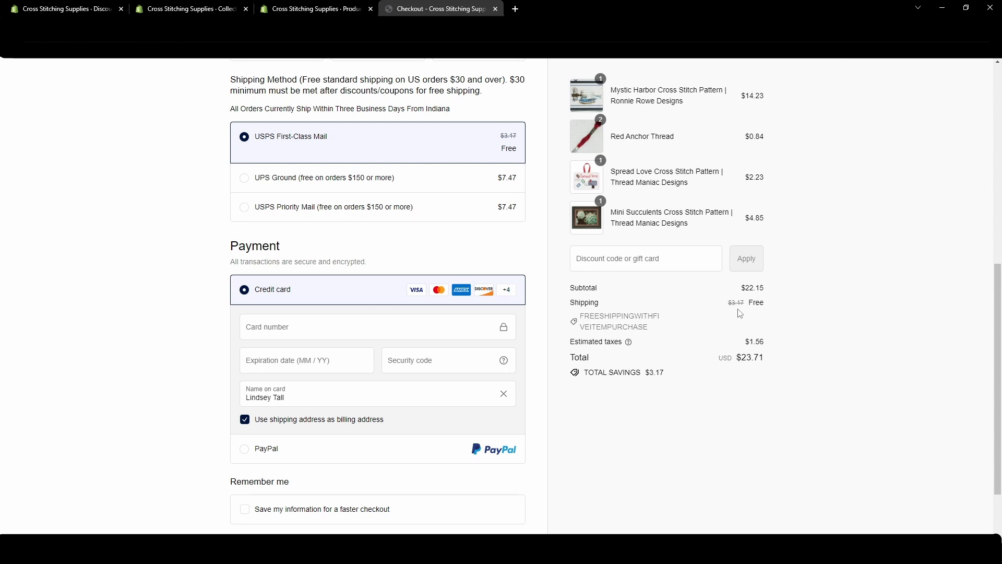